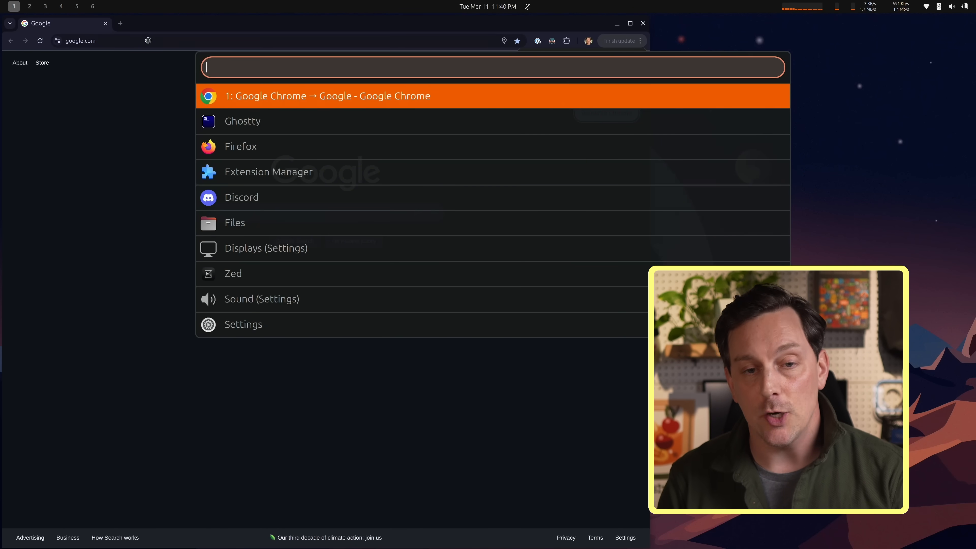
- Dismiss the app launcher and land on the empty second workspace
click(242, 121)
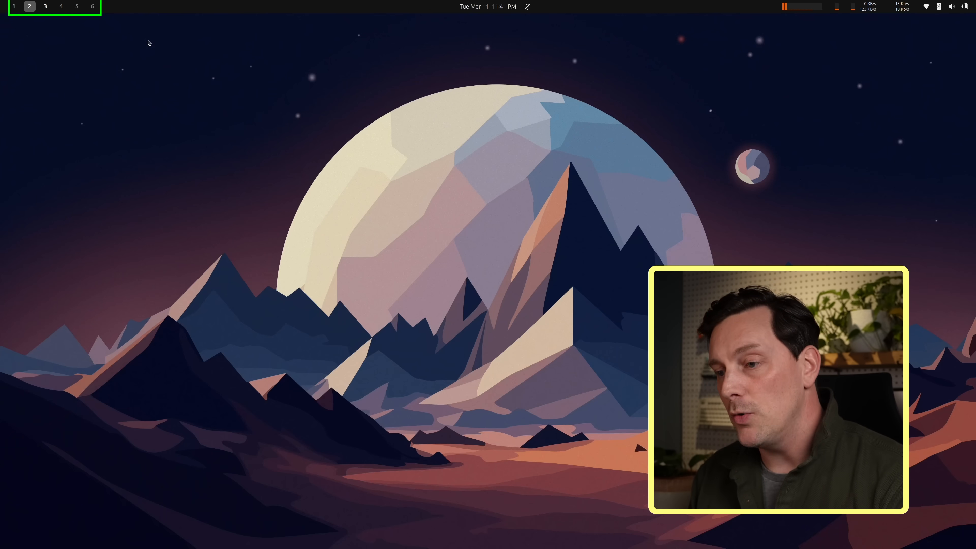
click(46, 6)
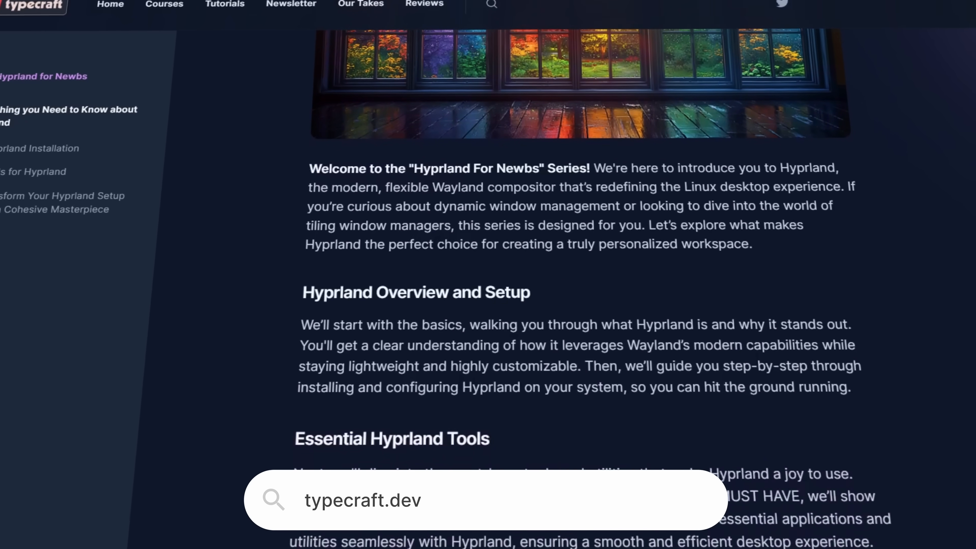
- Scroll typecraft.dev down to the Courses list with Hyprland, Docker, Neovim and Tmux for Newbs
scroll(down, 3)
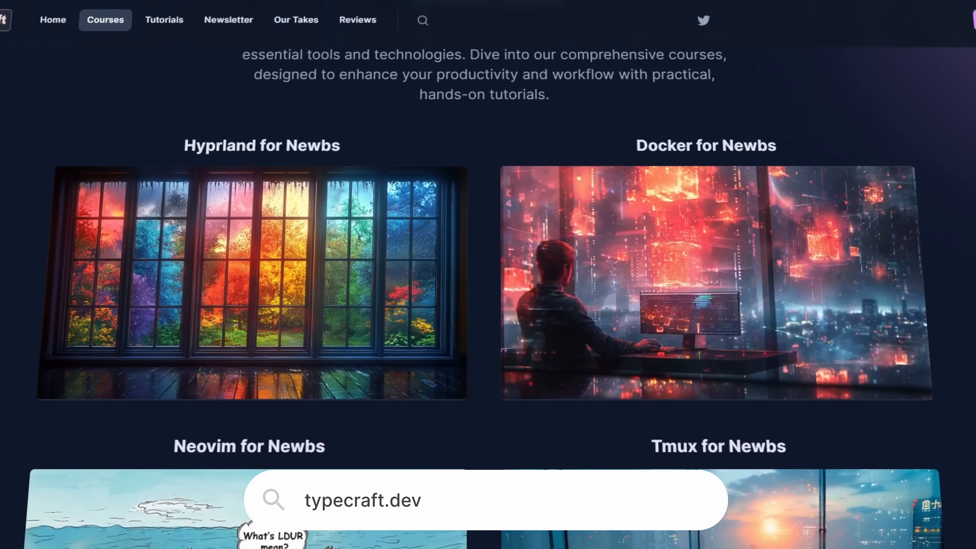
scroll(down, 3)
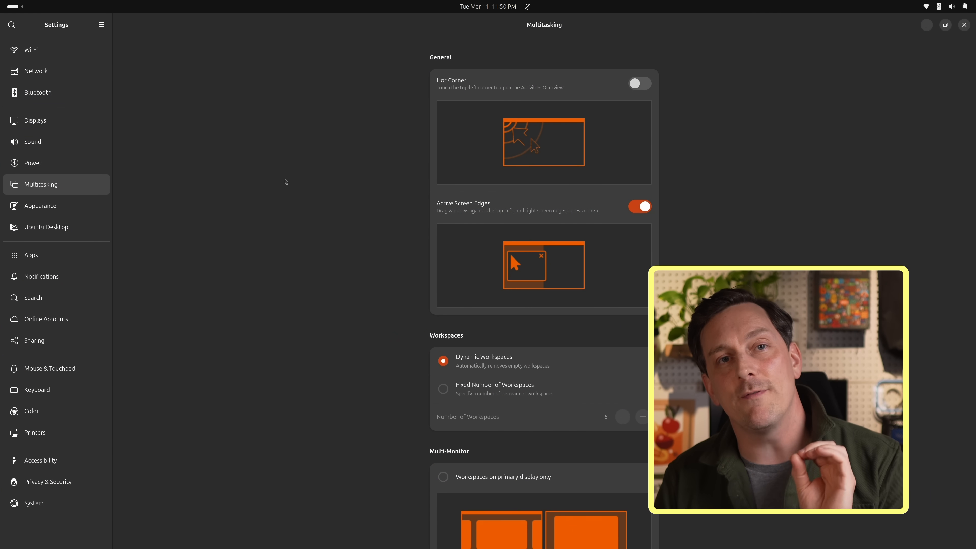
- Select Fixed Number of Workspaces in Multitasking, keeping six workspaces
scroll(down, 3)
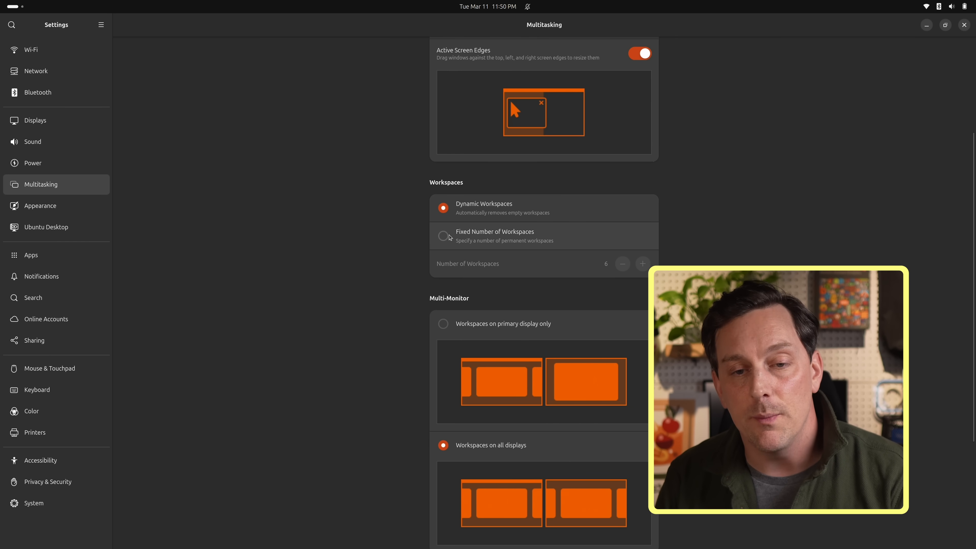
click(443, 236)
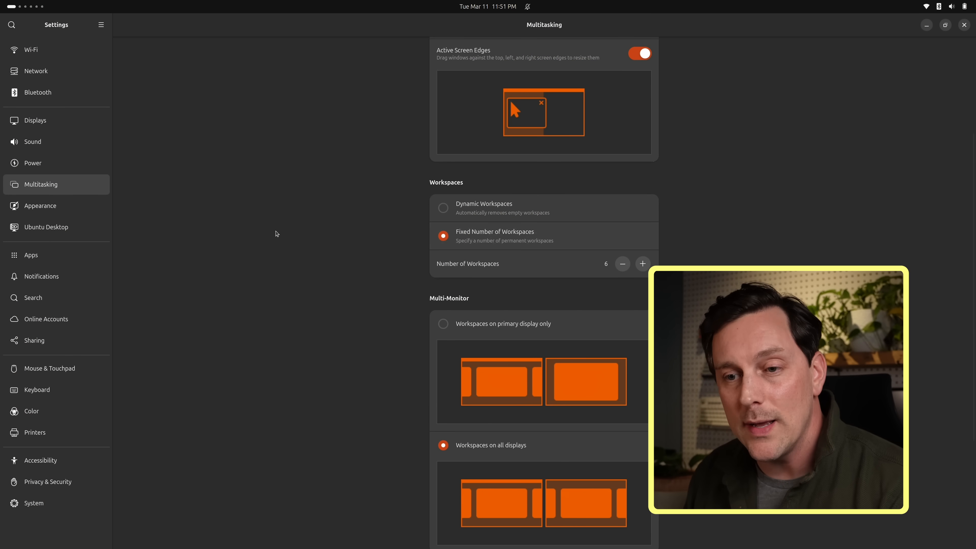
mouse_move(72, 398)
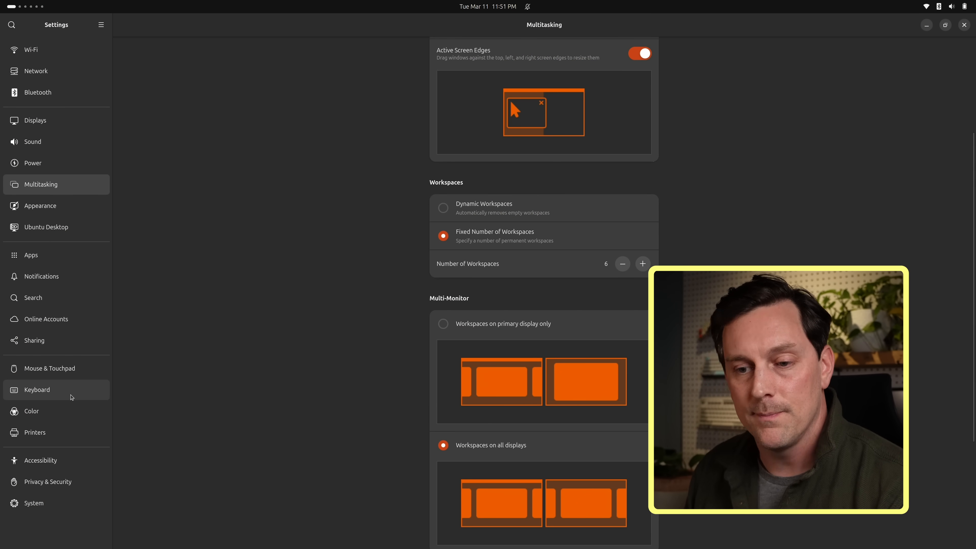
- Search the Keyboard shortcuts for 'switch' to review workspace 1–4 bindings, then close the list
click(37, 389)
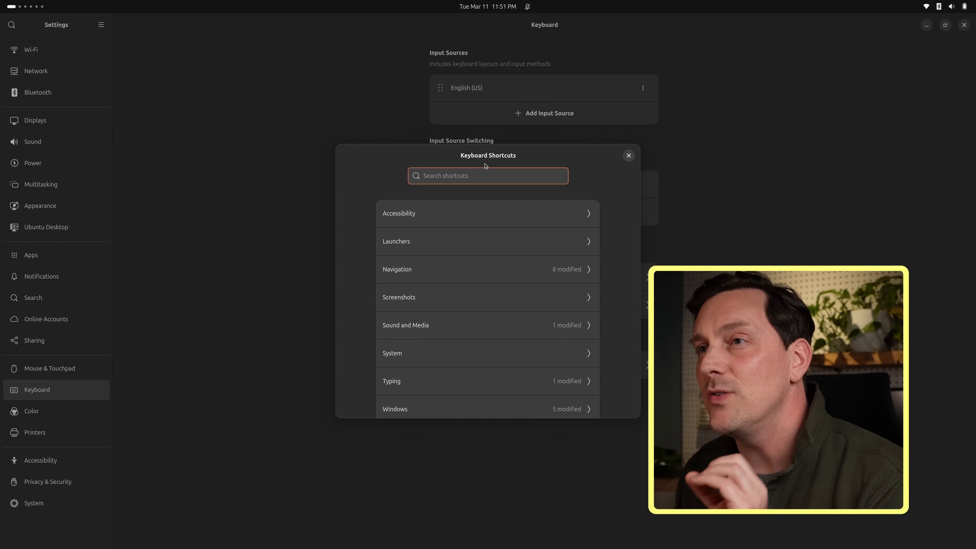
text(switch to work)
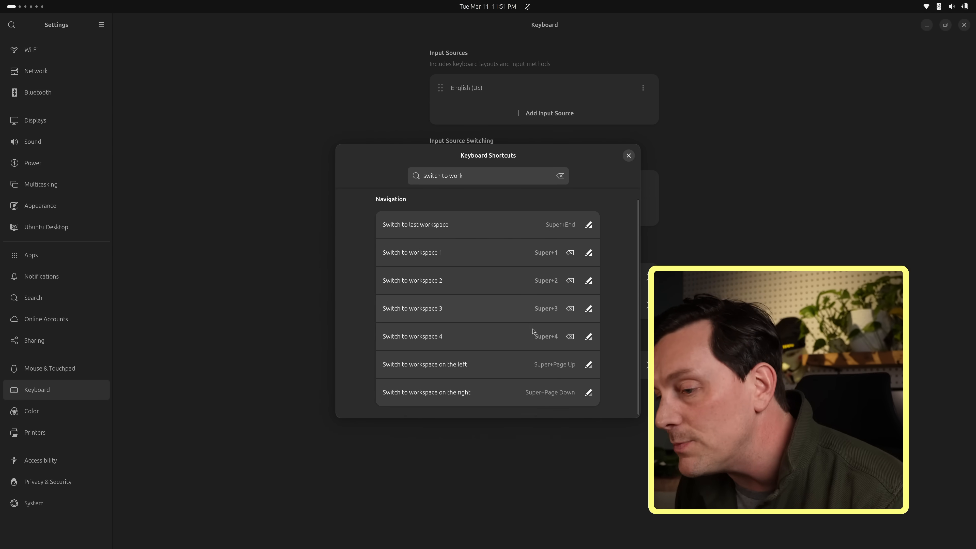
mouse_move(613, 223)
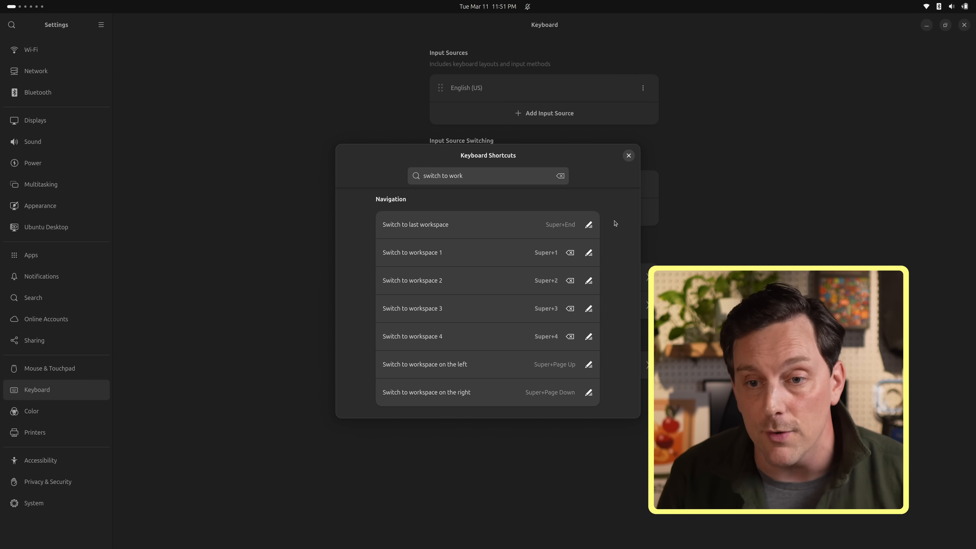
click(588, 253)
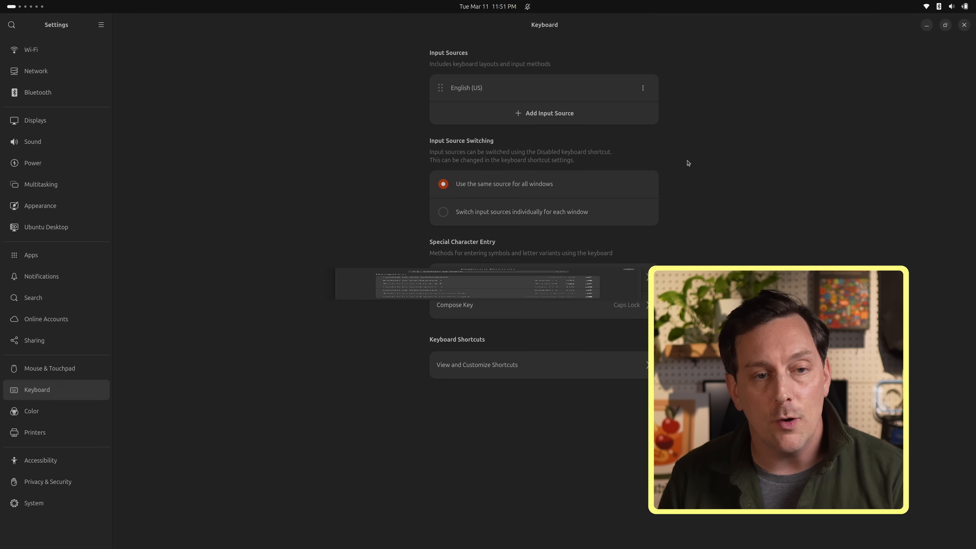
click(964, 25)
text(exte)
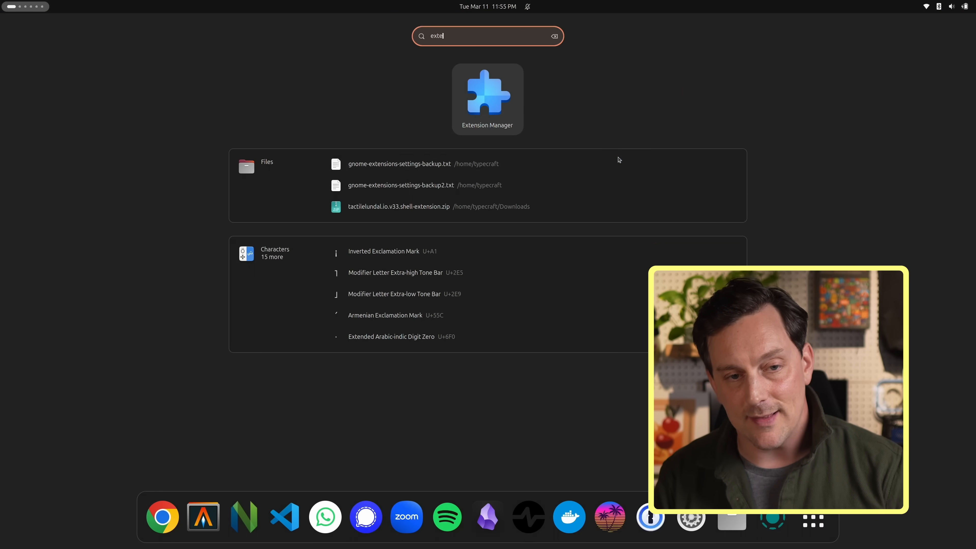
- Launch Extension Manager from the Activities search result
click(488, 97)
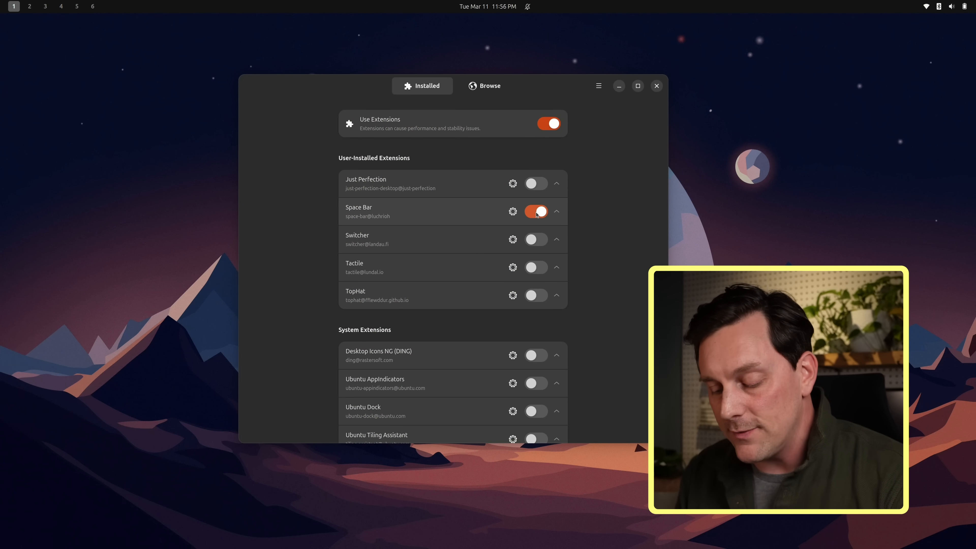
- Search the Browse catalogue for 'spacebar', confirm Space Bar is installed, and return to Installed
click(29, 6)
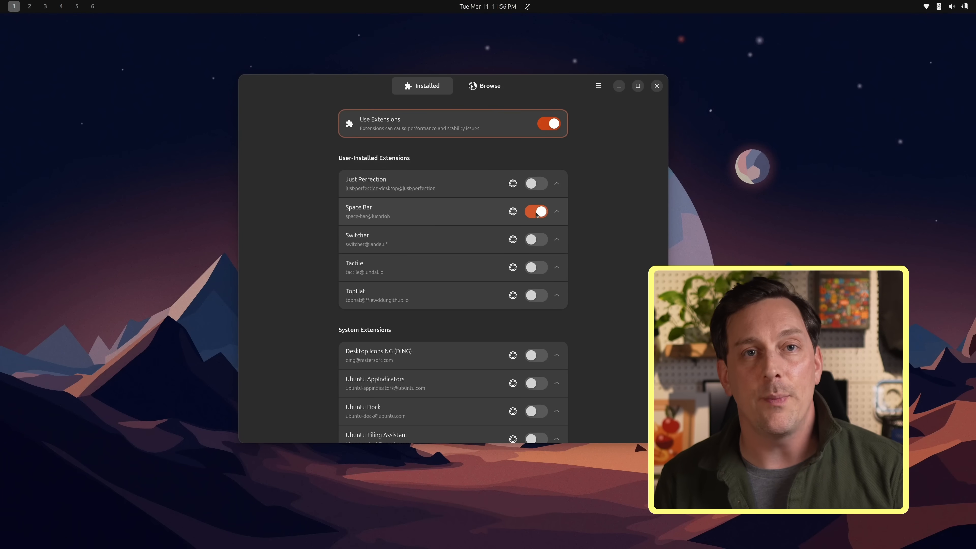
click(490, 85)
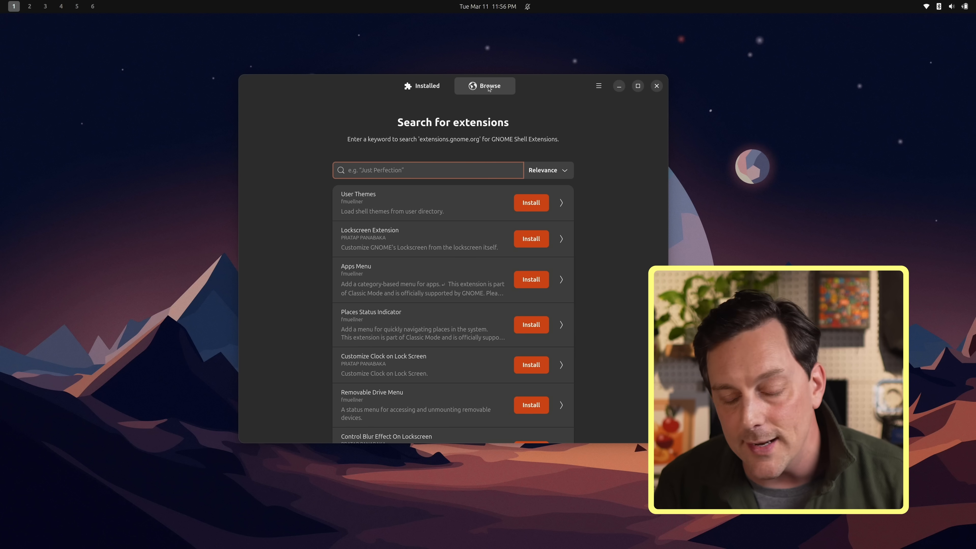
text(spacebar)
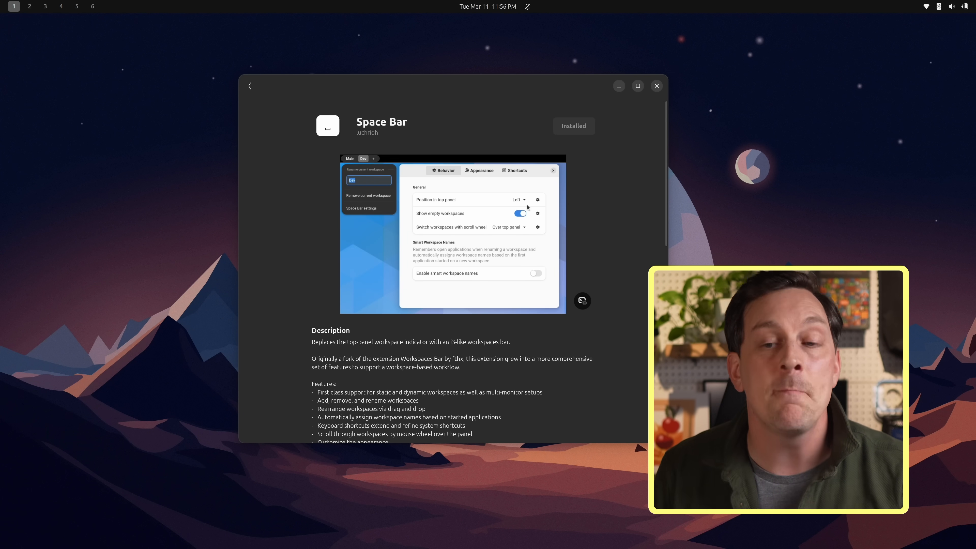
click(250, 86)
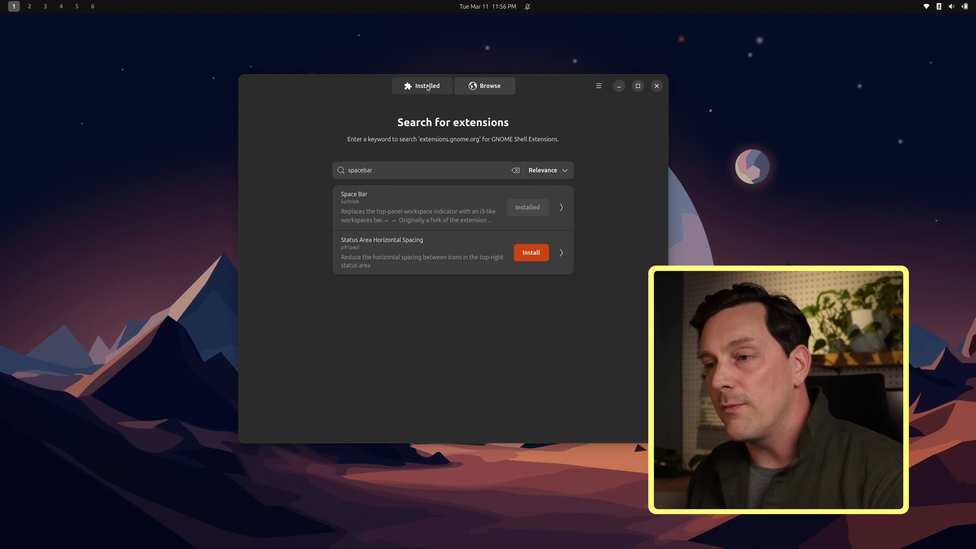
click(426, 86)
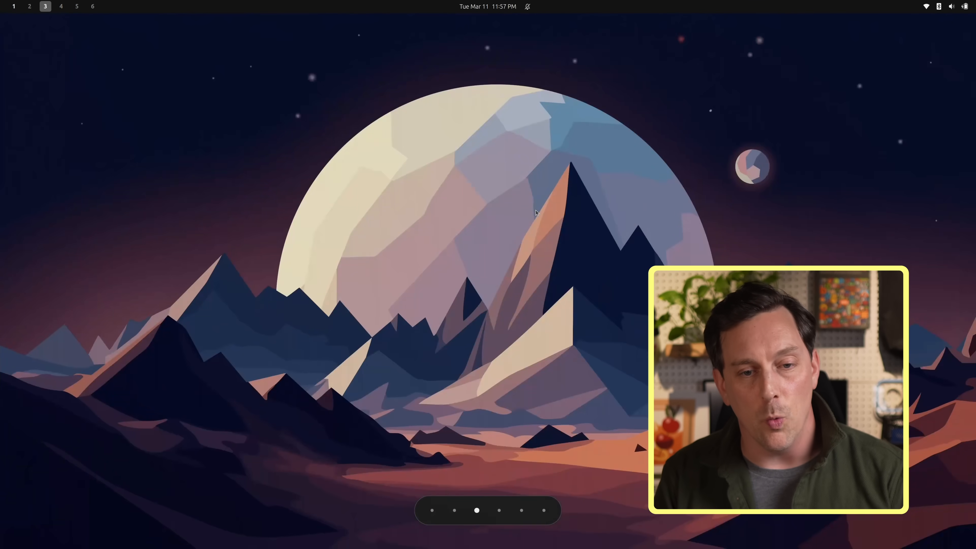
- Switch from workspace 3 back to workspace 1 with the Extension Manager window
click(28, 6)
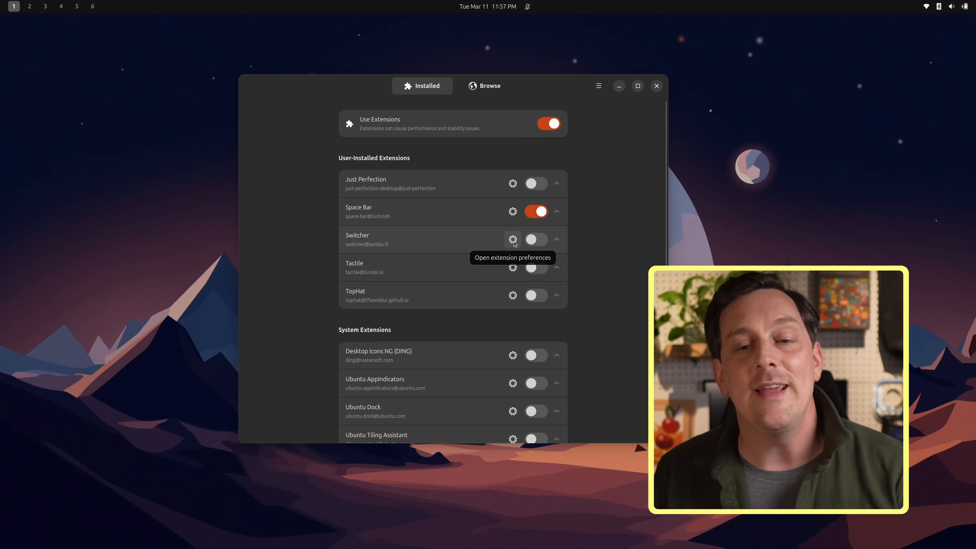
- Open the Switcher extension's preferences from its gear icon
click(513, 240)
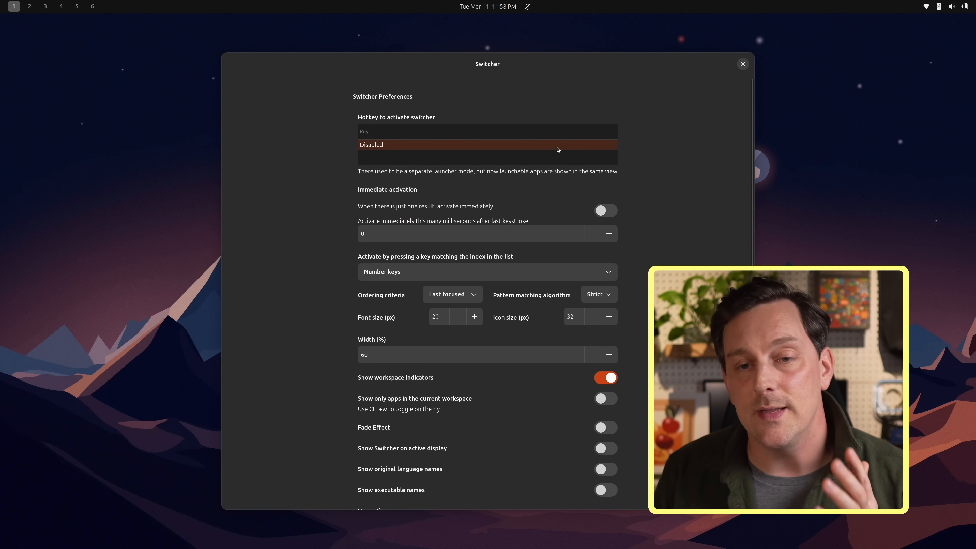
mouse_move(506, 151)
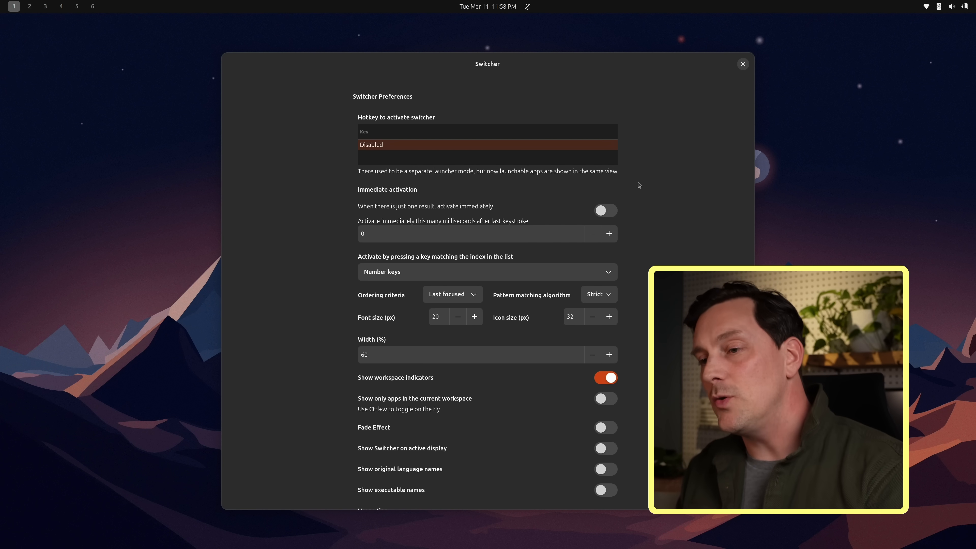
mouse_move(743, 64)
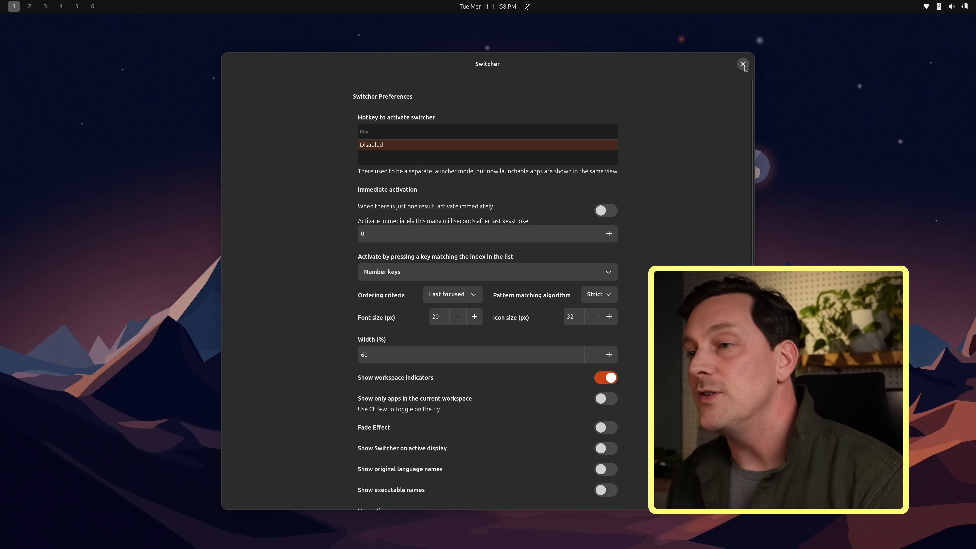
- Close the Switcher preferences after noting its activation hotkey is Disabled
click(743, 64)
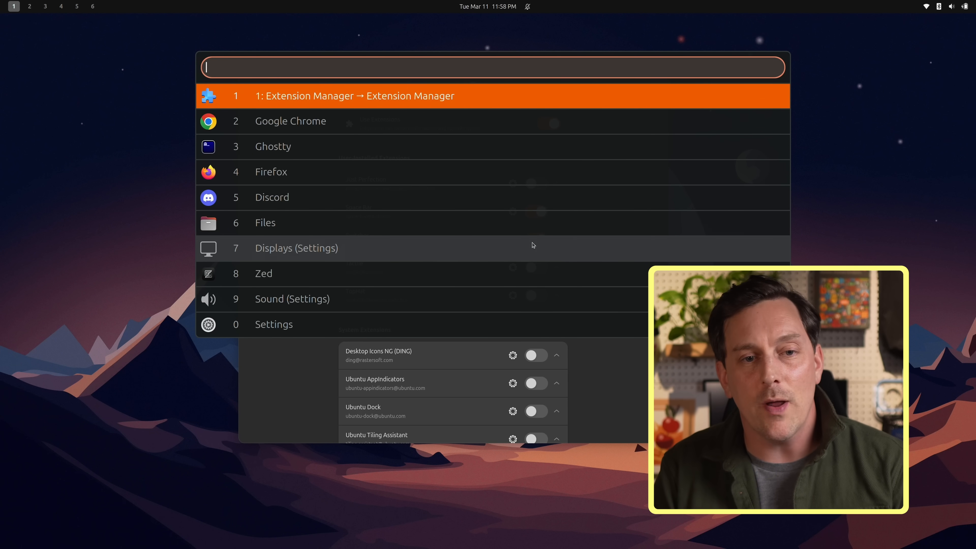
- Launch Google Chrome through the Switcher launcher by typing 'chrome', then focus its window
text(chrom)
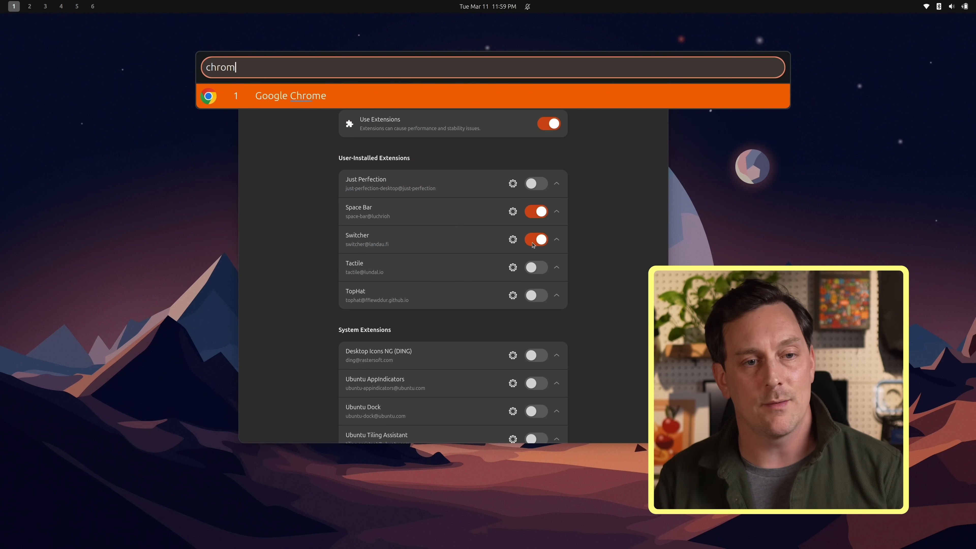
click(290, 95)
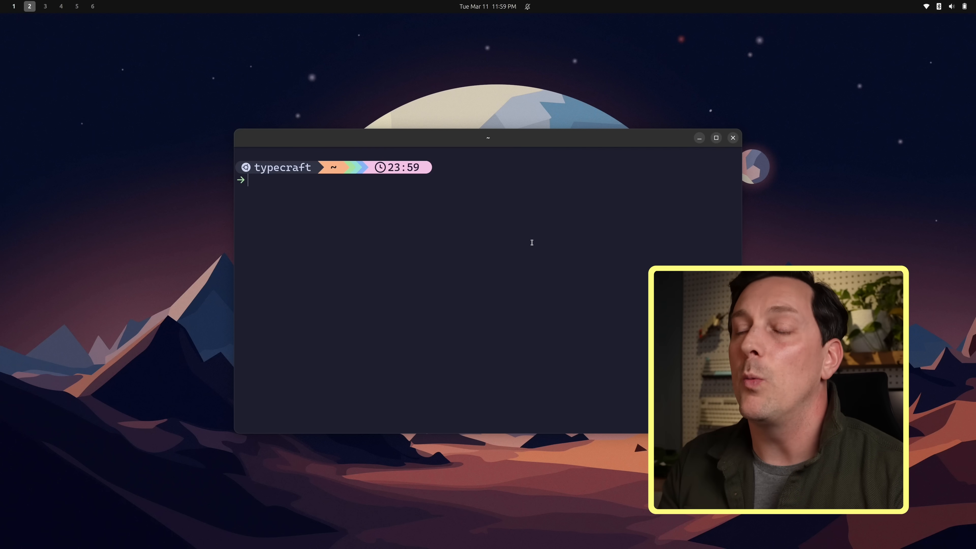
text(chrome)
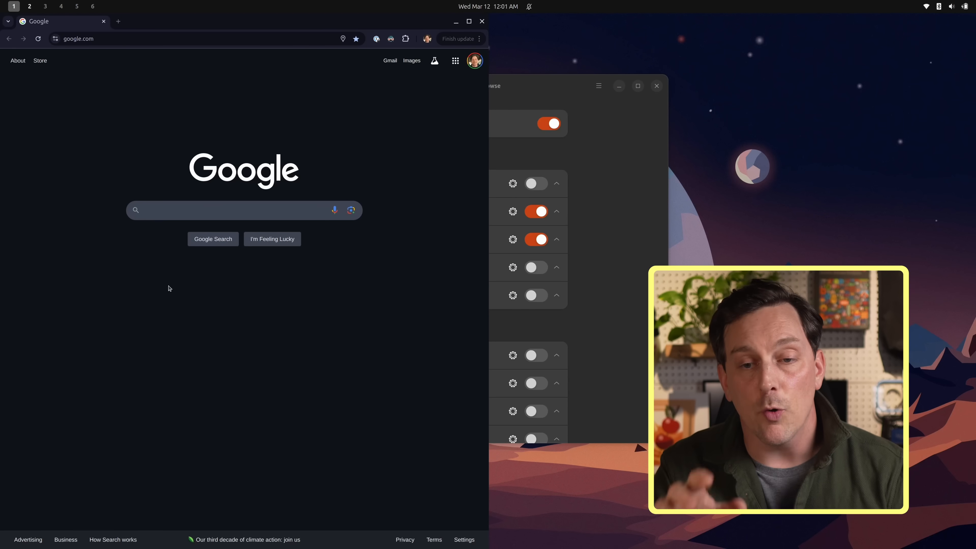
click(29, 6)
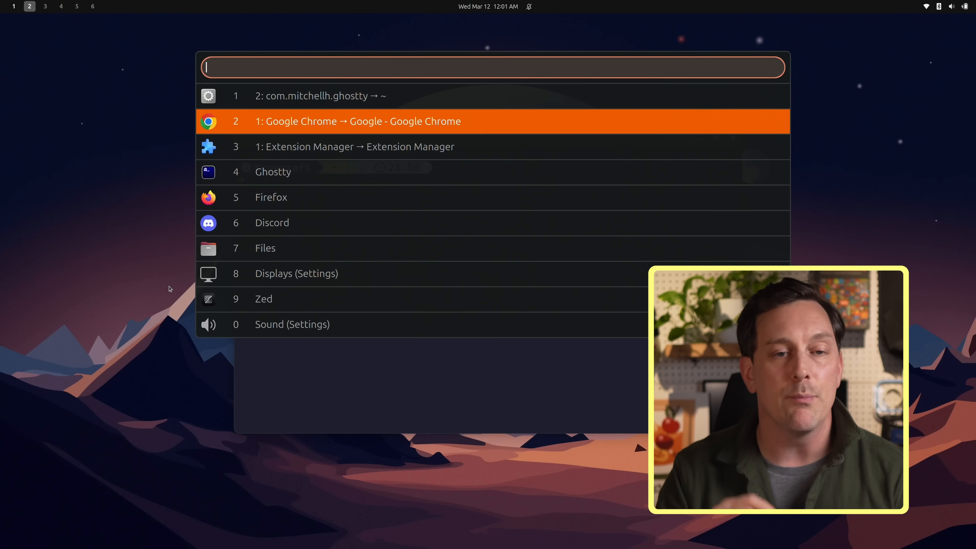
- Bring up Tactile's layout preferences showing Layout 1 column weights 2, 1, 1, 2
text(chrome)
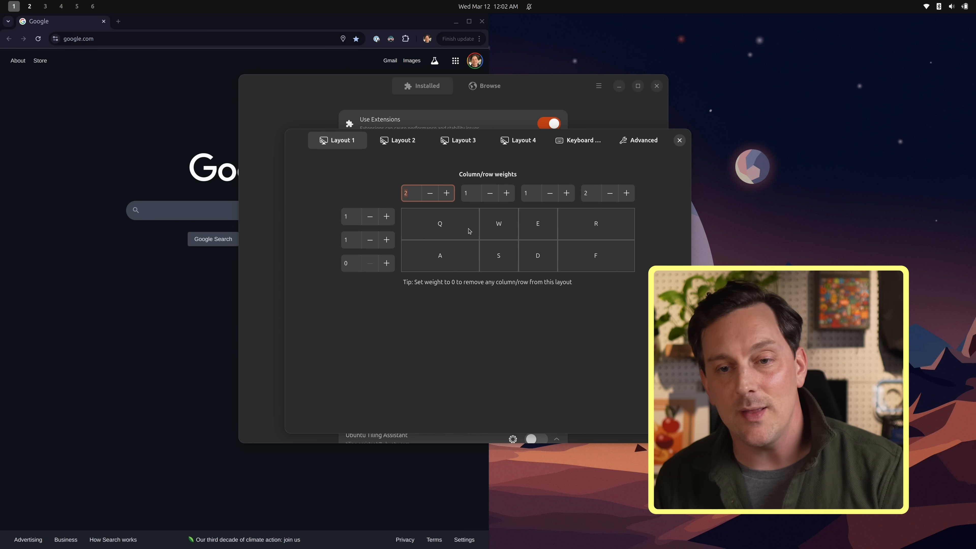
- Review Tactile's keyboard shortcut keys, then close its preferences dialog
click(579, 141)
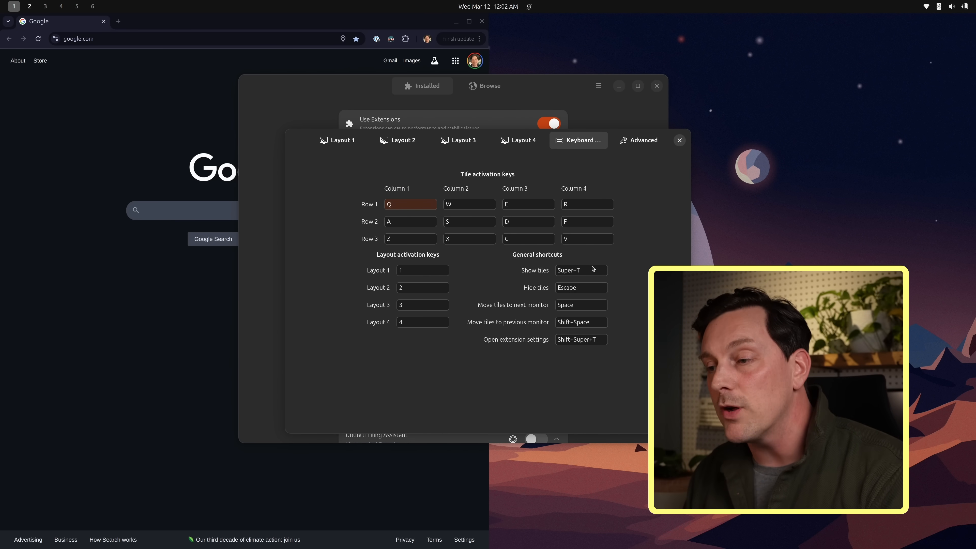
mouse_move(681, 192)
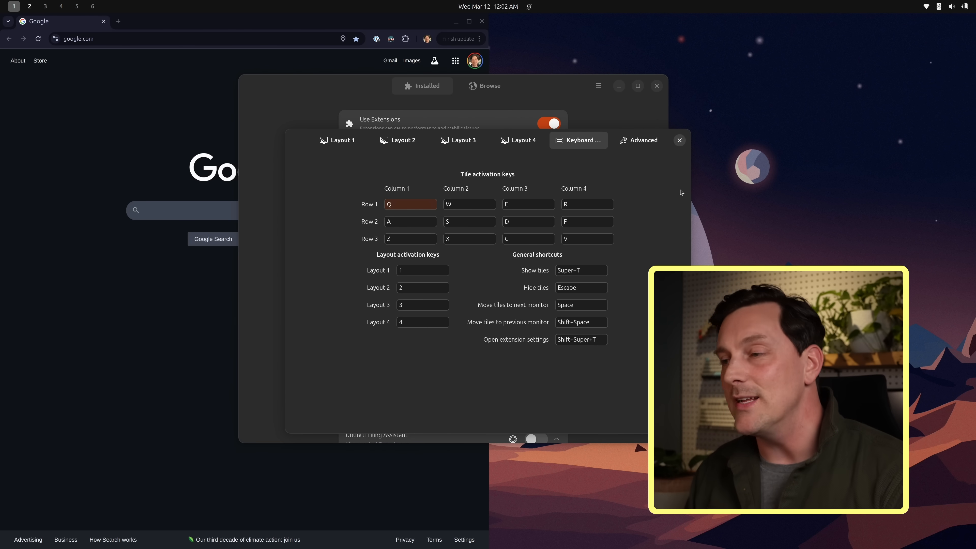
click(680, 141)
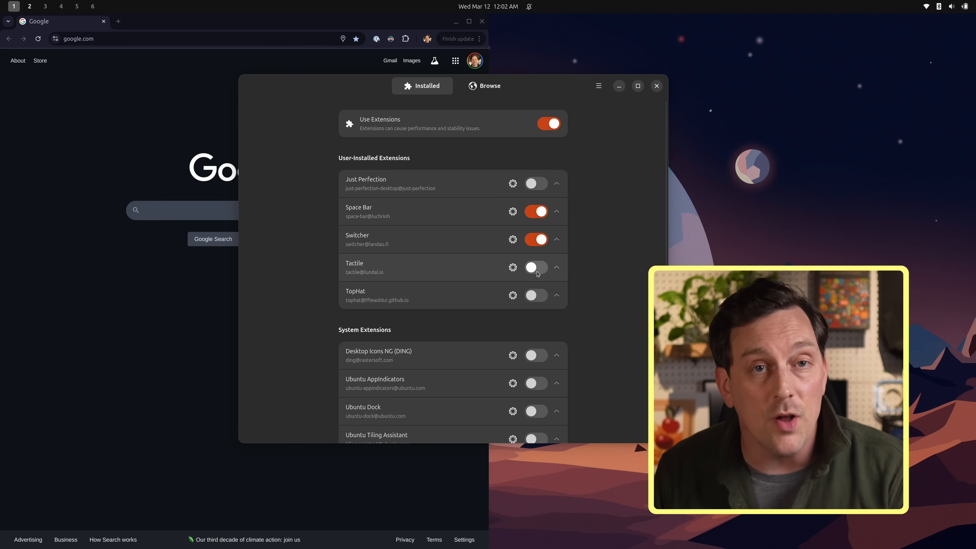
- Switch on the Tactile extension in the User-Installed Extensions list
click(536, 268)
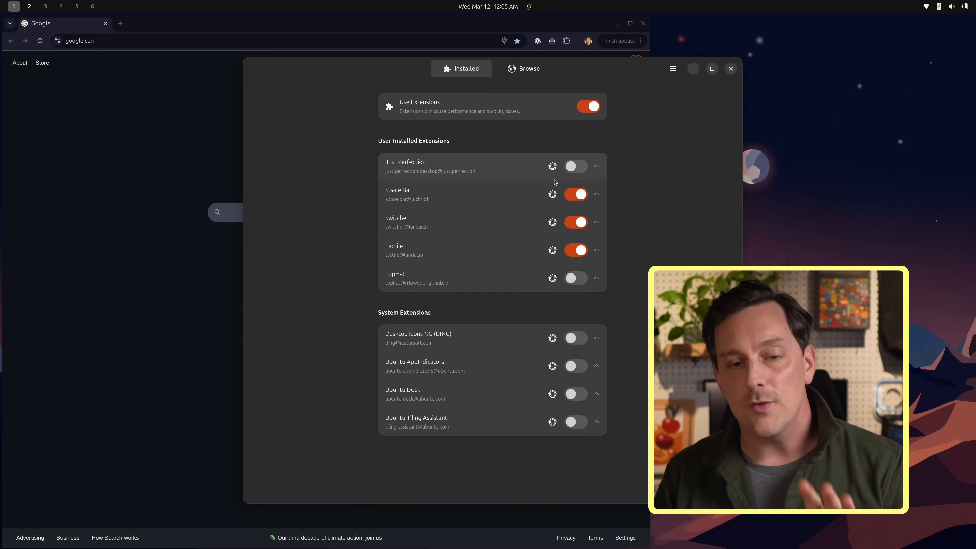
mouse_move(520, 175)
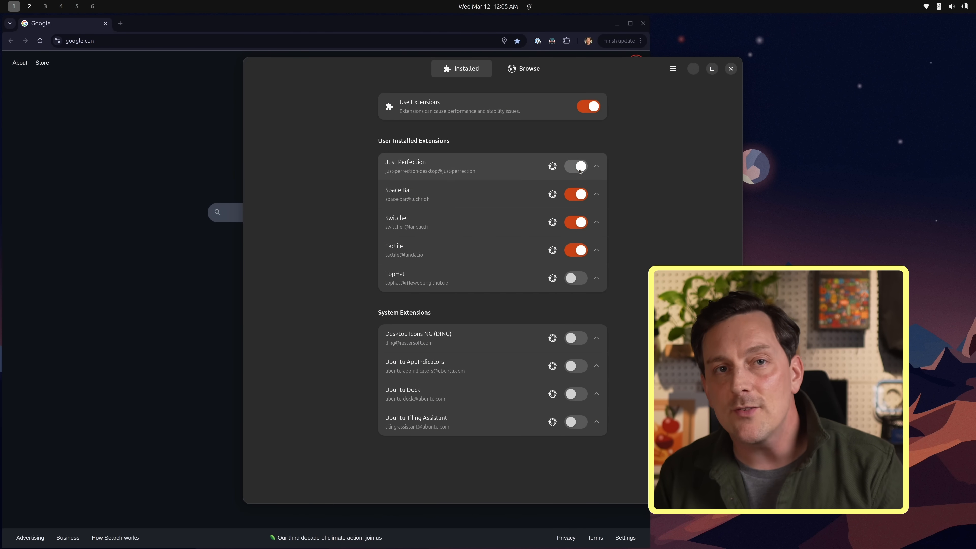
- Enable Just Perfection and browse its Customize options in the preferences dialog
click(576, 166)
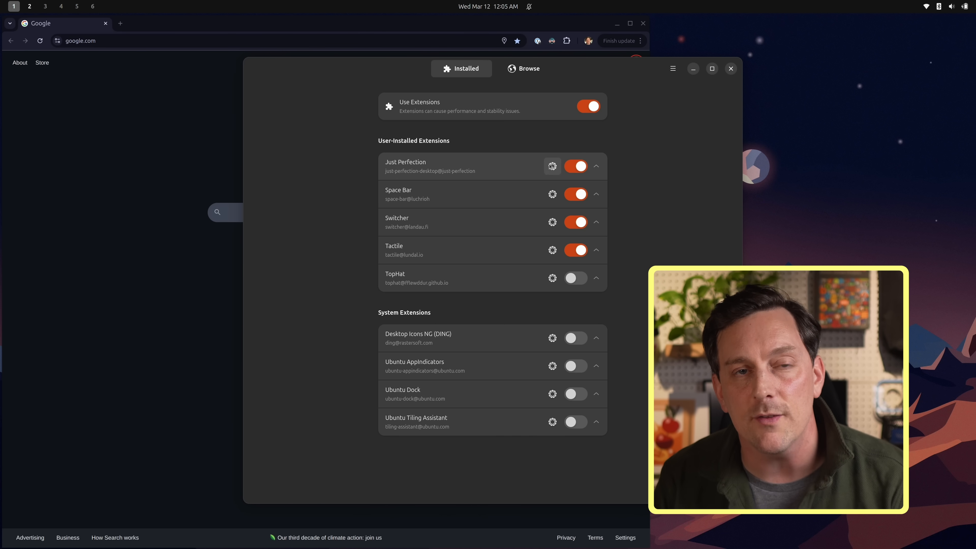
click(552, 166)
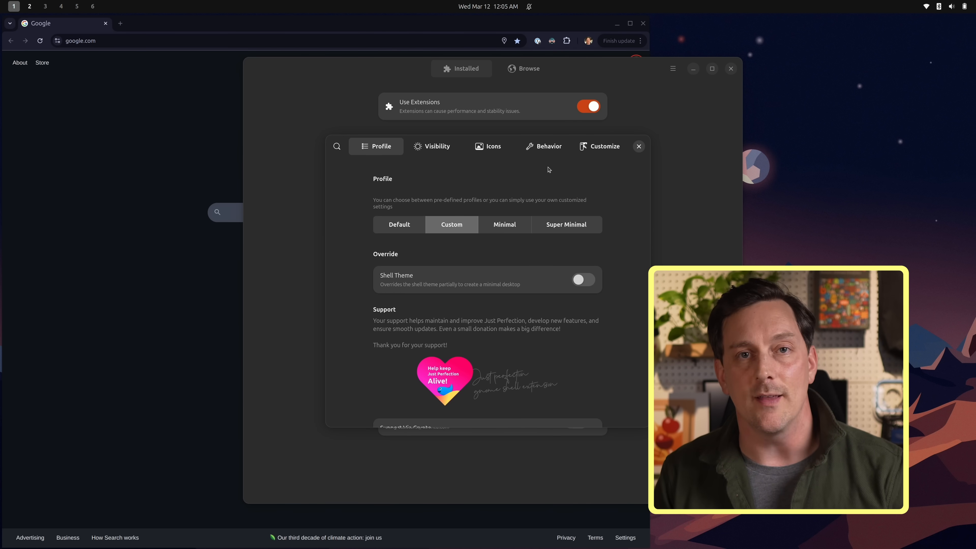
click(600, 146)
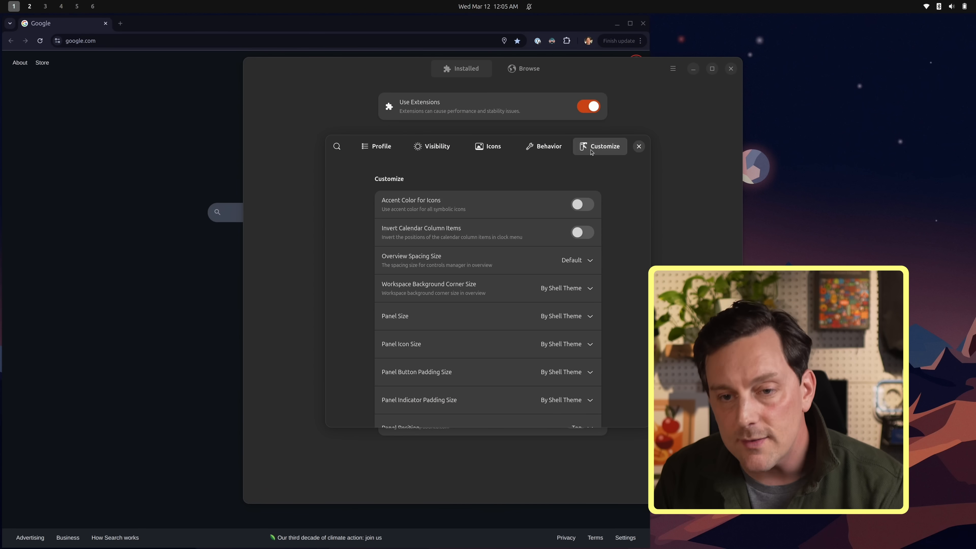
scroll(down, 3)
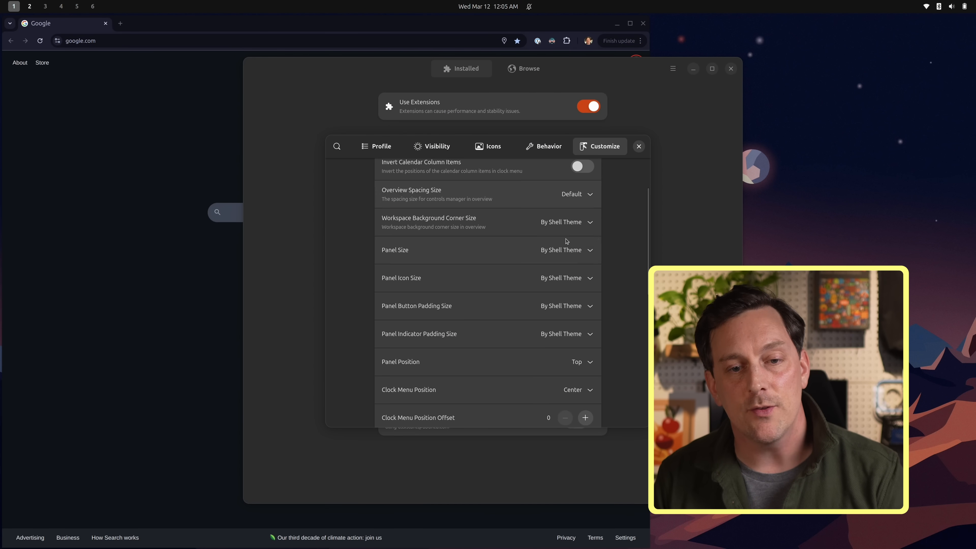
scroll(down, 3)
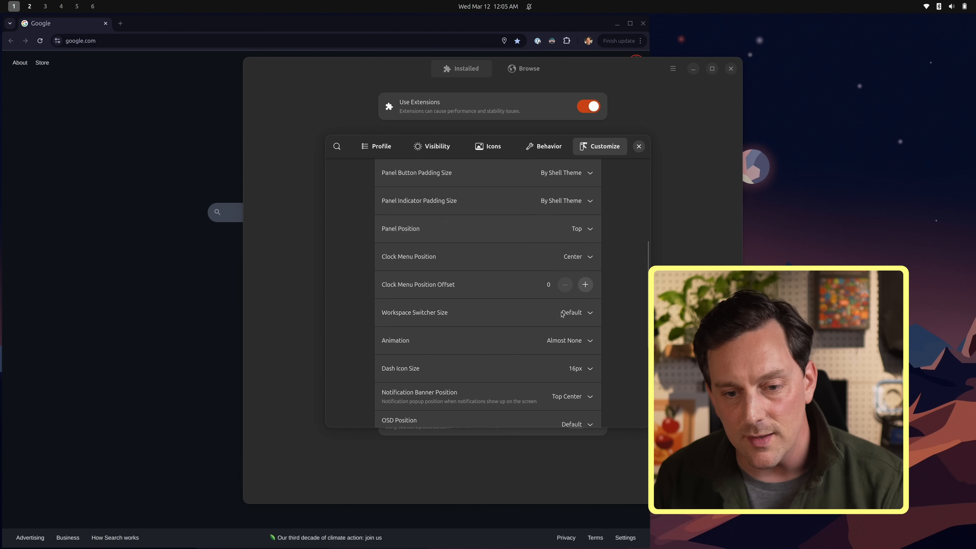
mouse_move(597, 392)
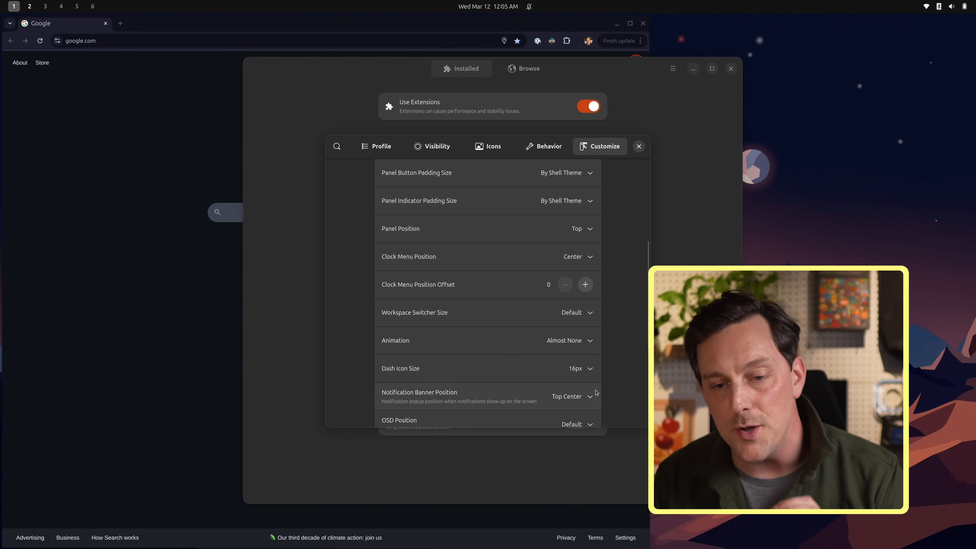
scroll(up, 3)
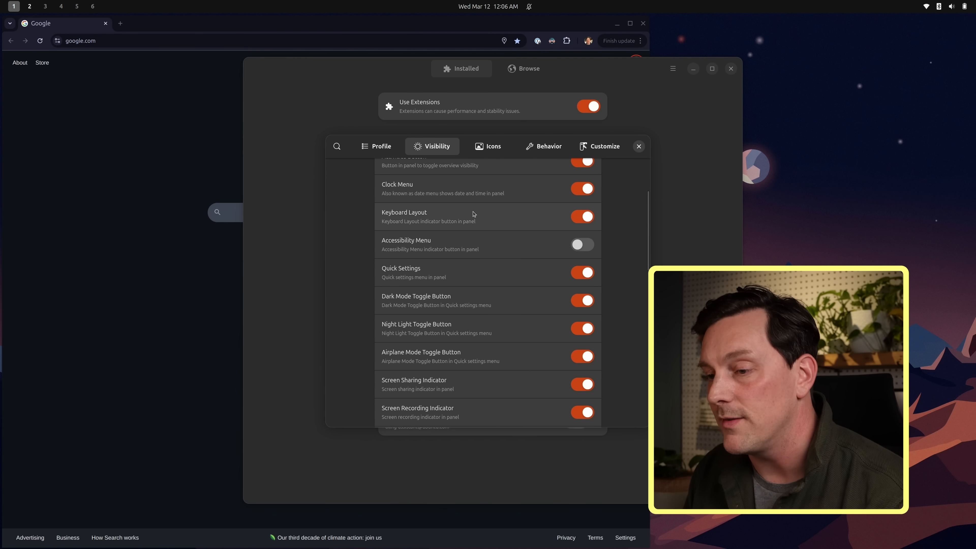
- Scroll Just Perfection's Visibility options and pull down the quick settings menu to compare
scroll(down, 3)
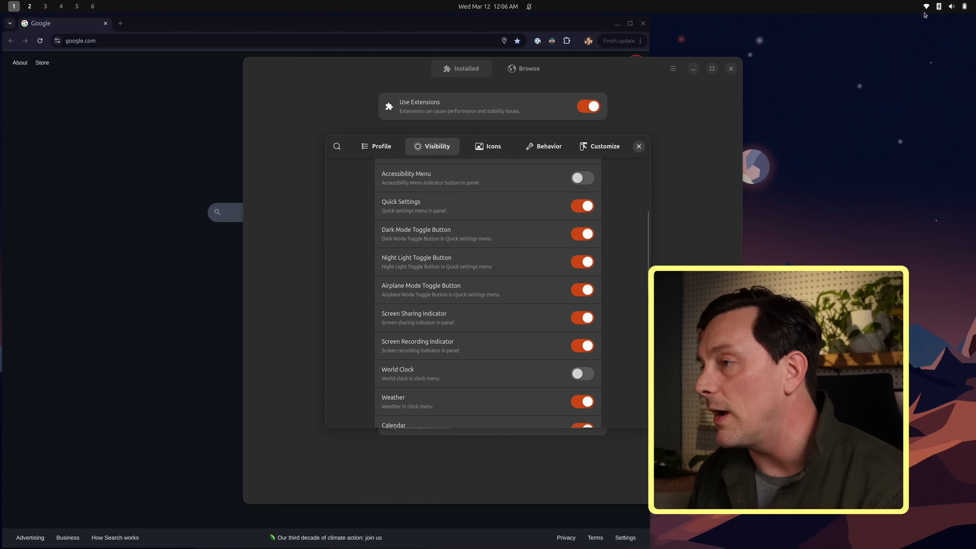
click(964, 6)
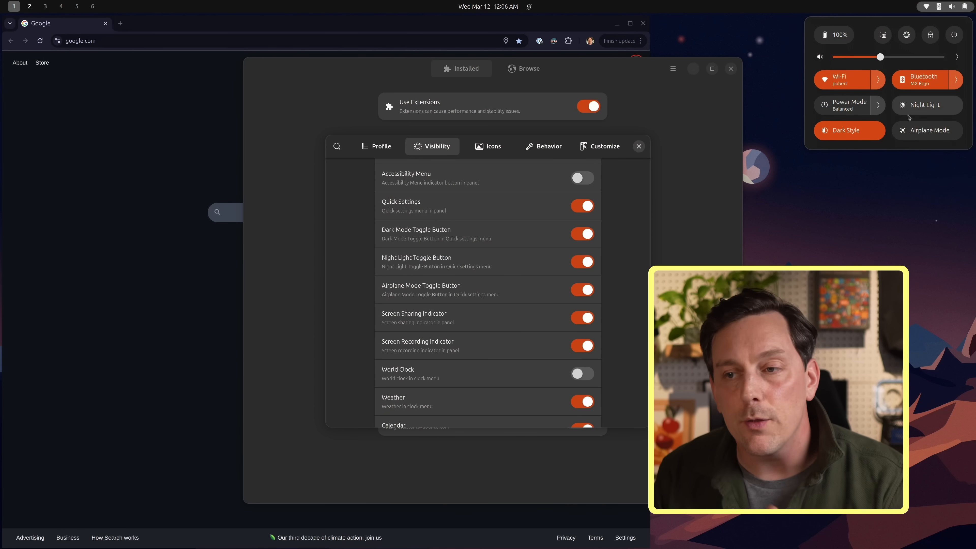
mouse_move(806, 135)
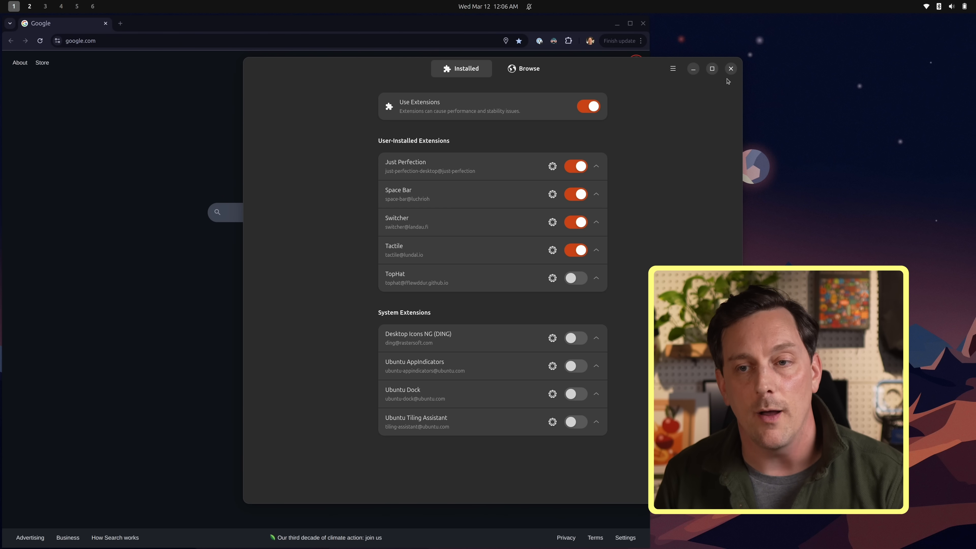
- Close Extension Manager, leaving the first workspace showing only the wallpaper
click(730, 69)
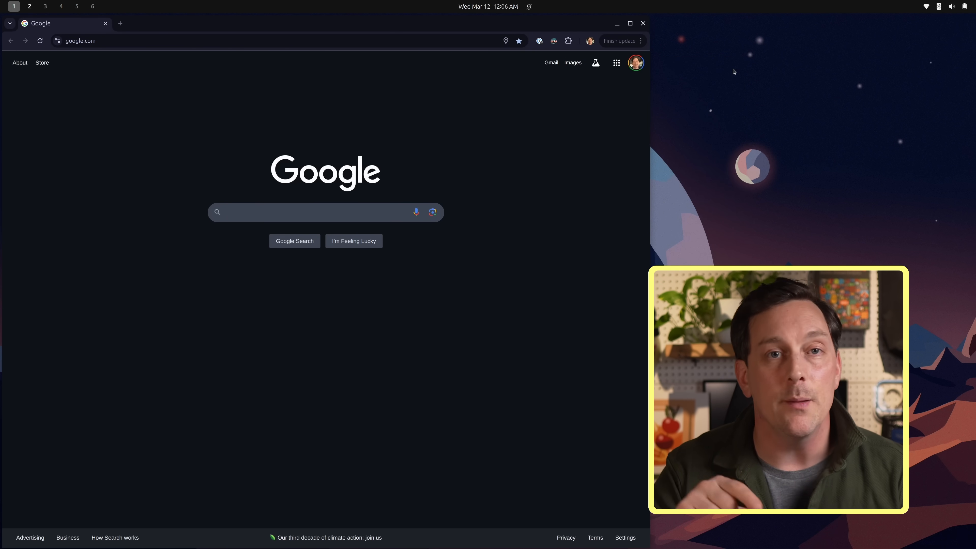
click(30, 7)
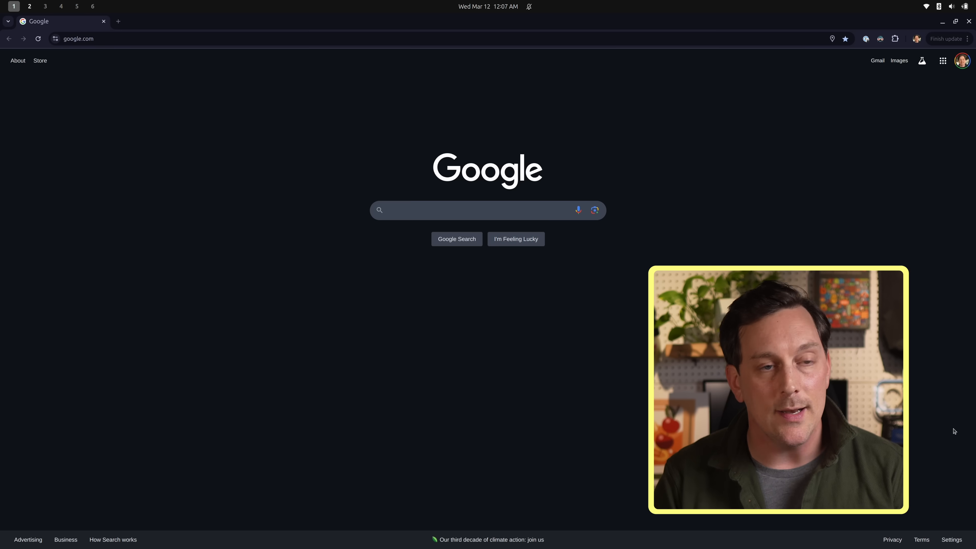
click(29, 6)
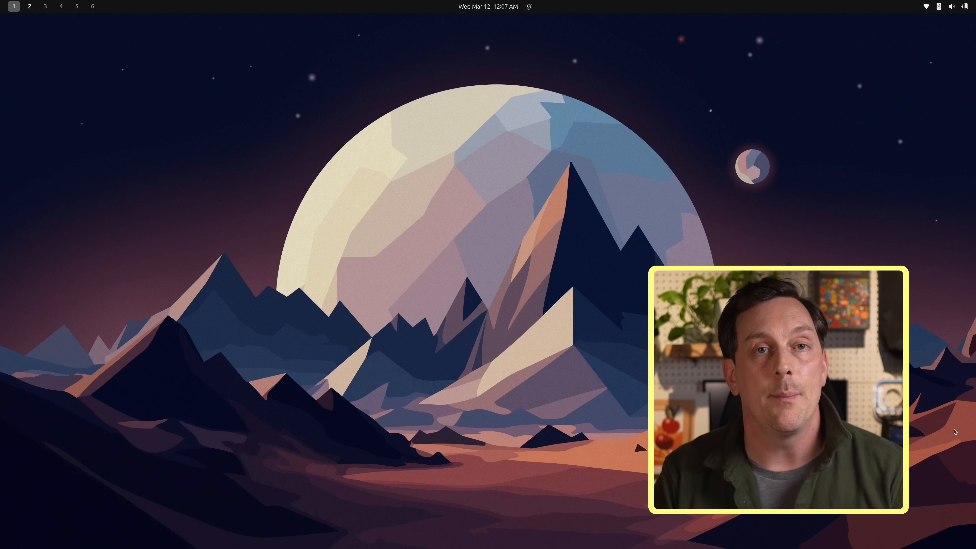
- Launch Kitty from the app launcher and focus its terminal window at the home prompt
text(kit)
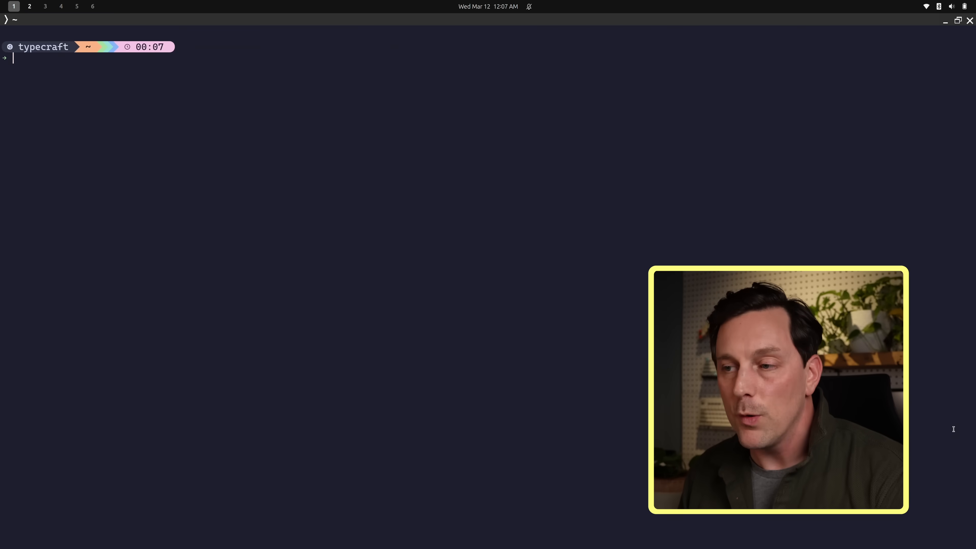
click(29, 6)
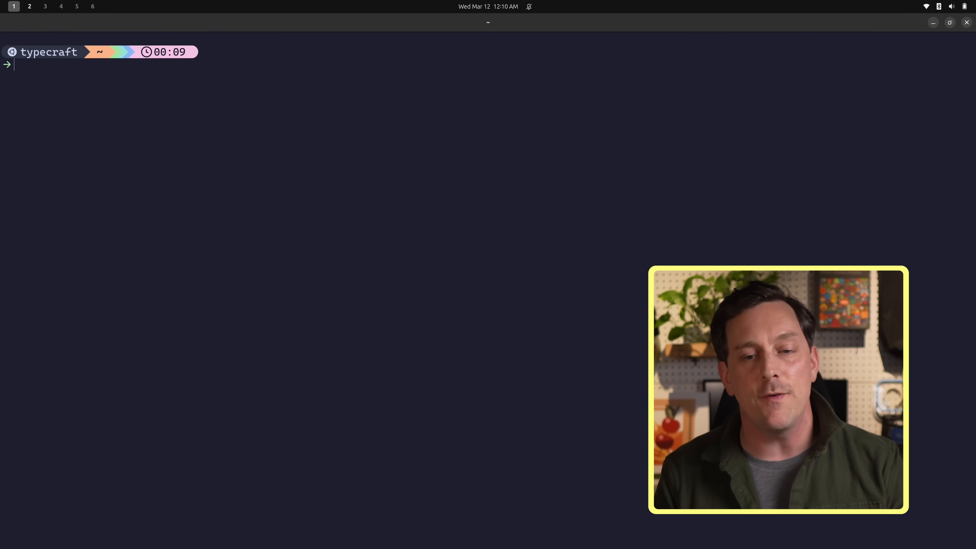
- Show the tldr help page for dconf
text(t)
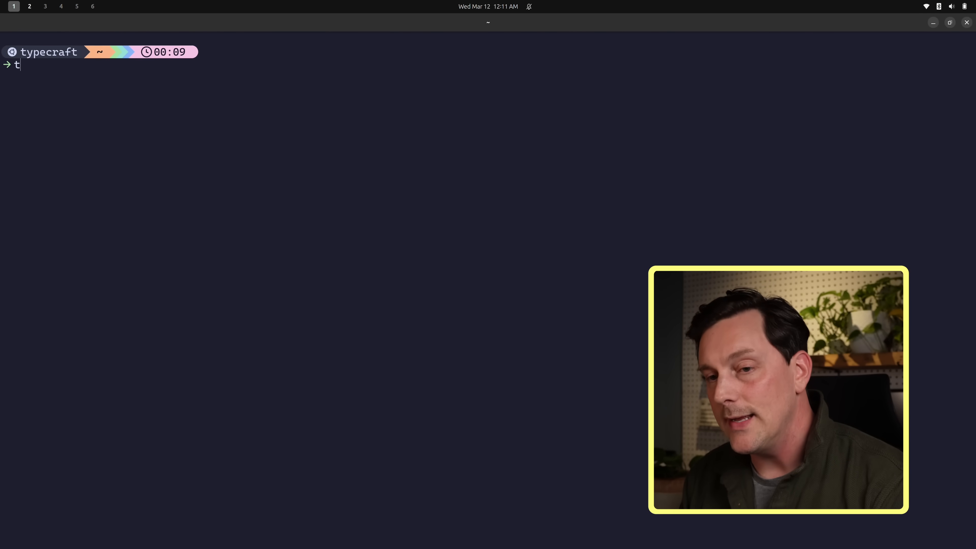
text(ldr dconf)
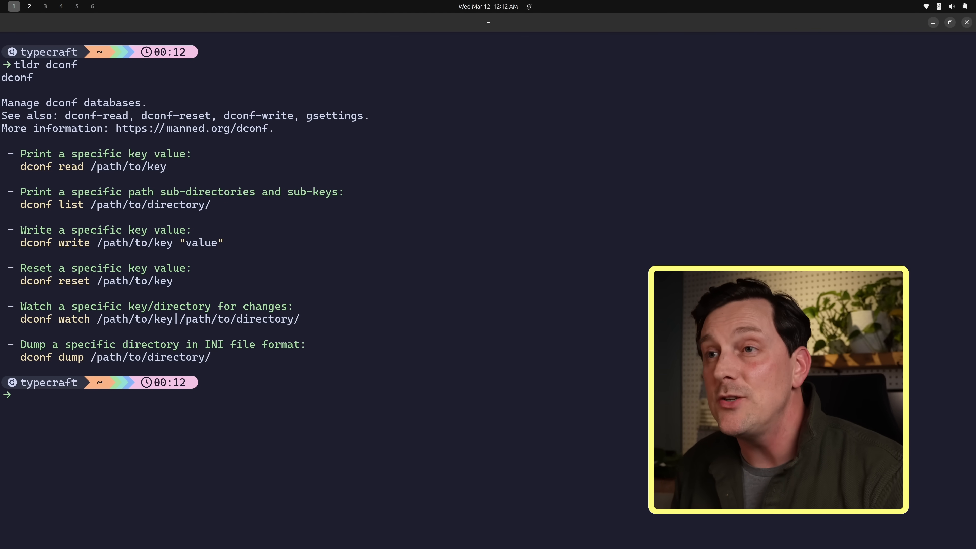
- Dump all settings under /org/gnome/shell/extensions/ with dconf
text(dconf dump)
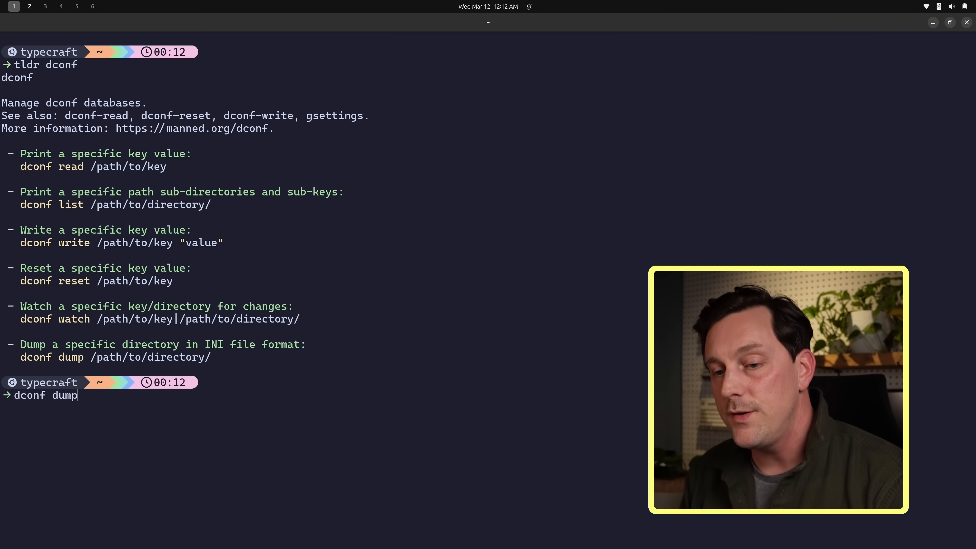
text(/)
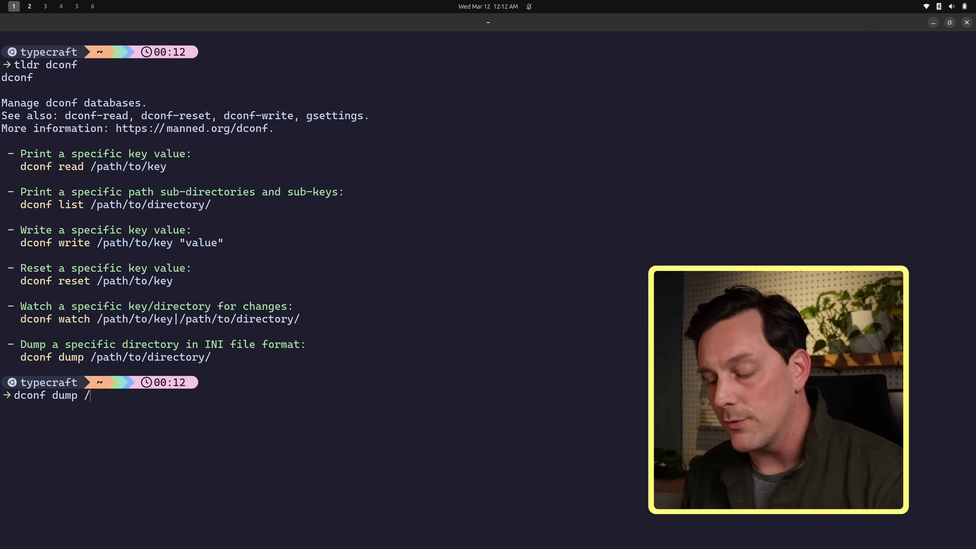
text(org/)
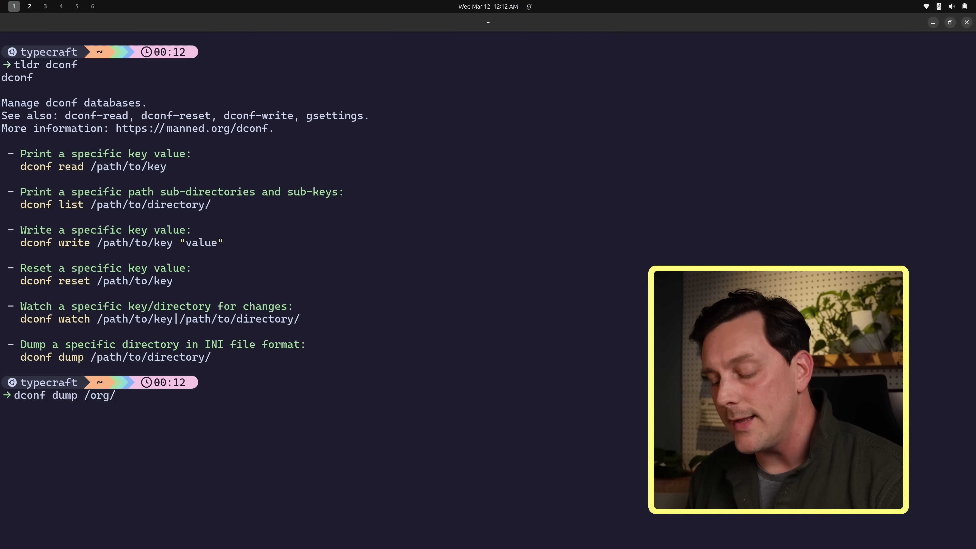
text(gnome)
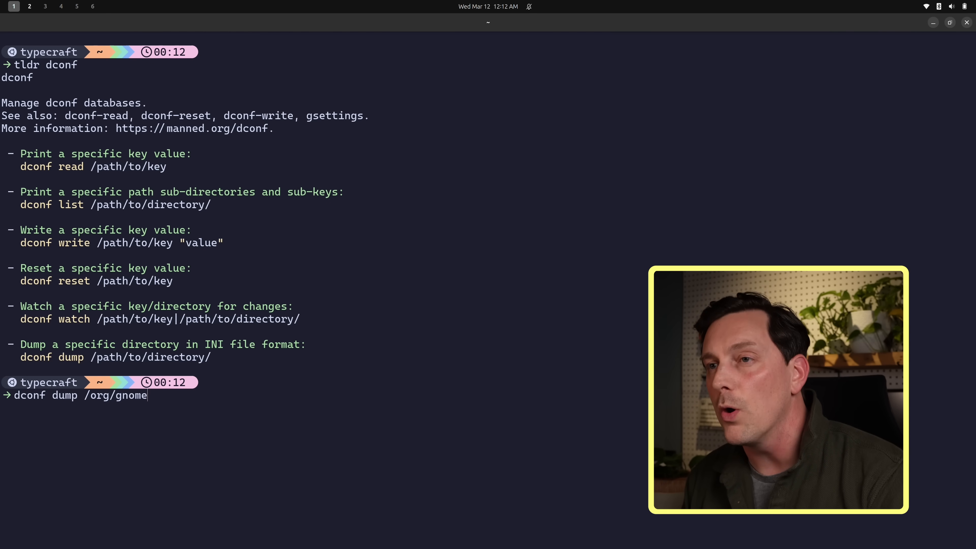
text(/shell/)
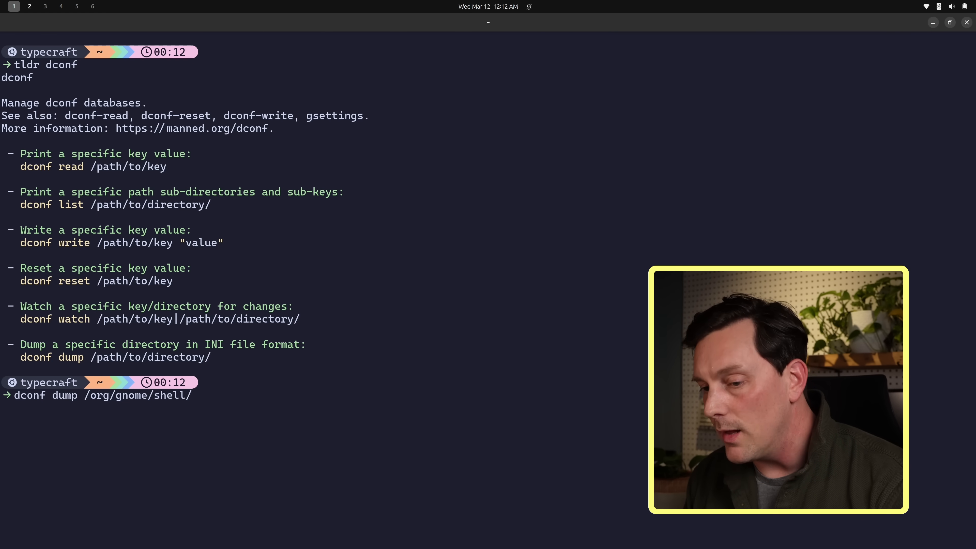
text(extensions/)
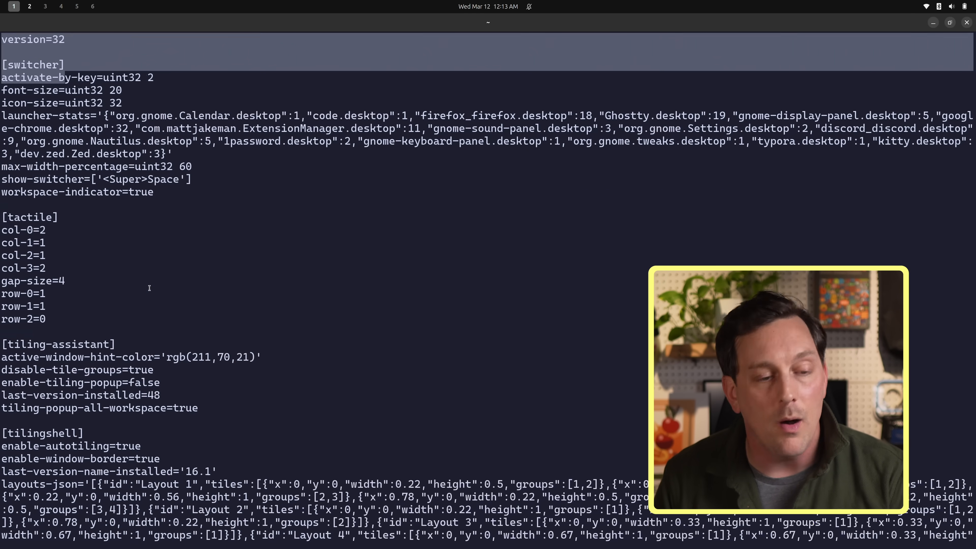
- Redirect the /org/gnome/shell/extensions/ dconf dump into some-file.txt
scroll(down, 3)
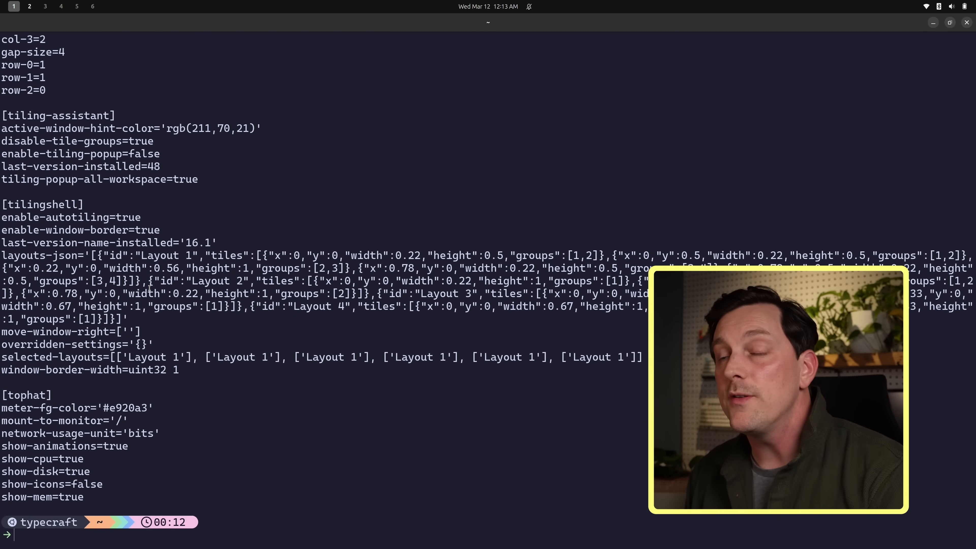
text(dconf dump /org/gnome/shell/extensions/)
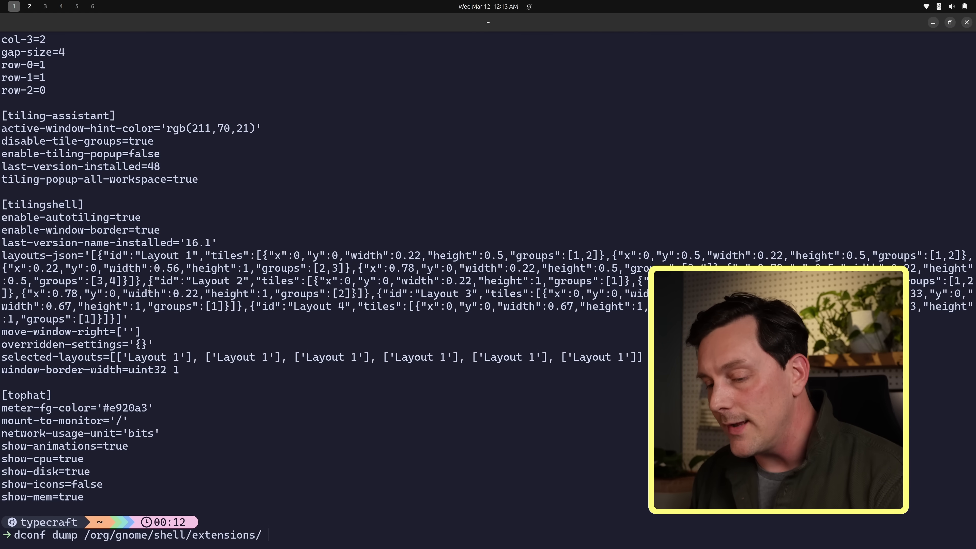
text(> some-filt)
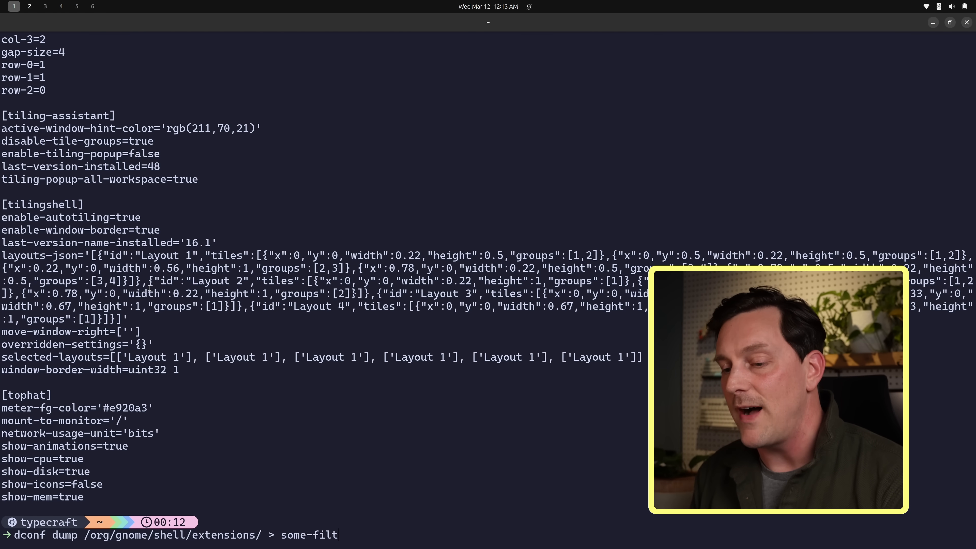
text(e.txt)
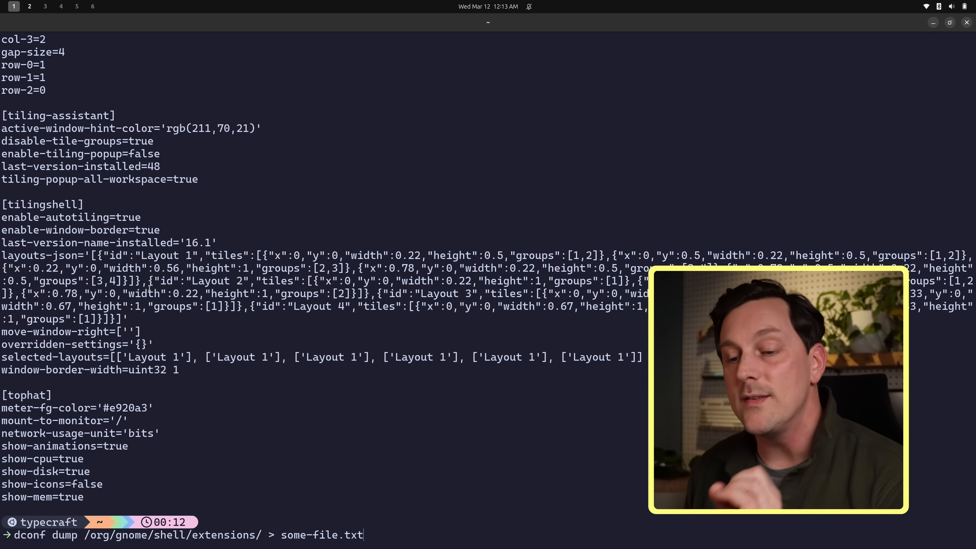
key(Return)
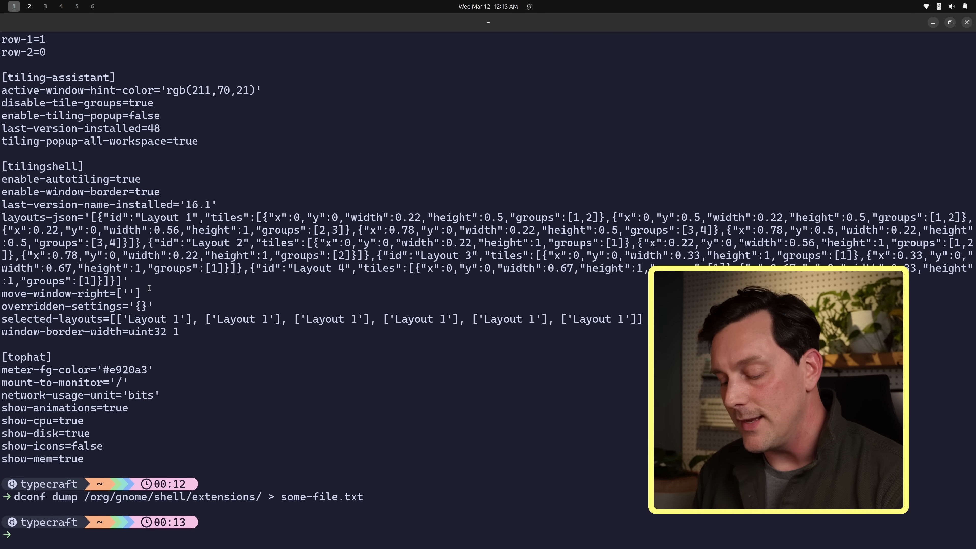
- Compose a dconf load of some-file.txt into /org/gnome/shell/extensions/ without running it
text(cat some)
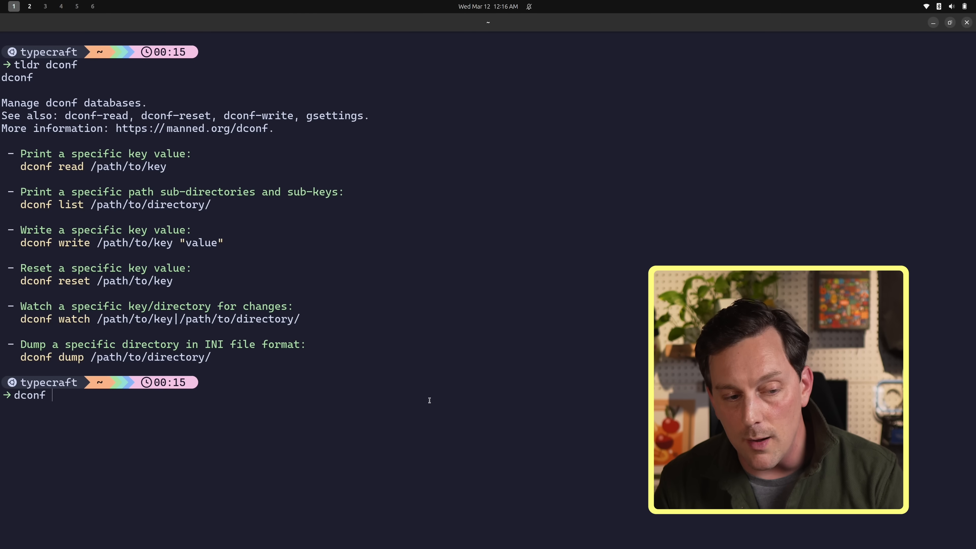
text(load /)
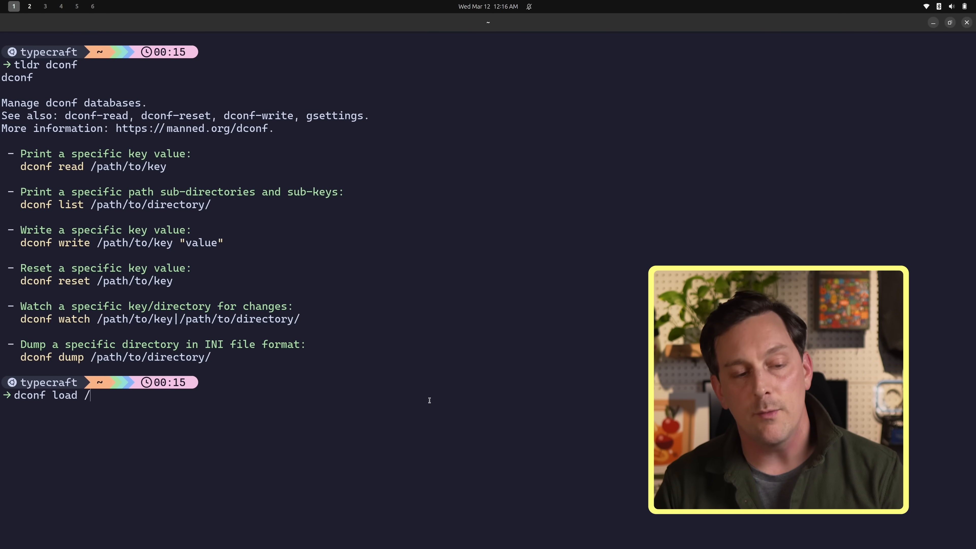
text(org/g)
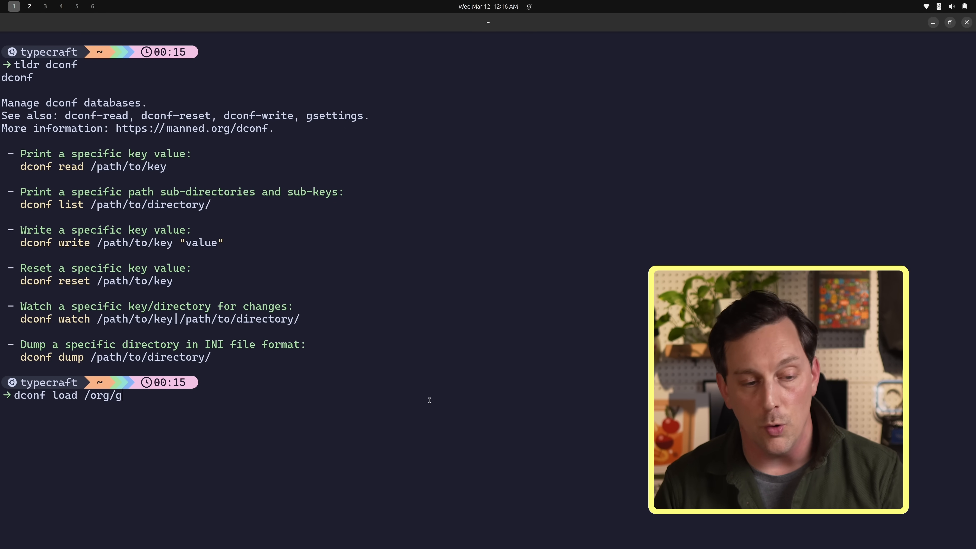
text(nome/shell/es)
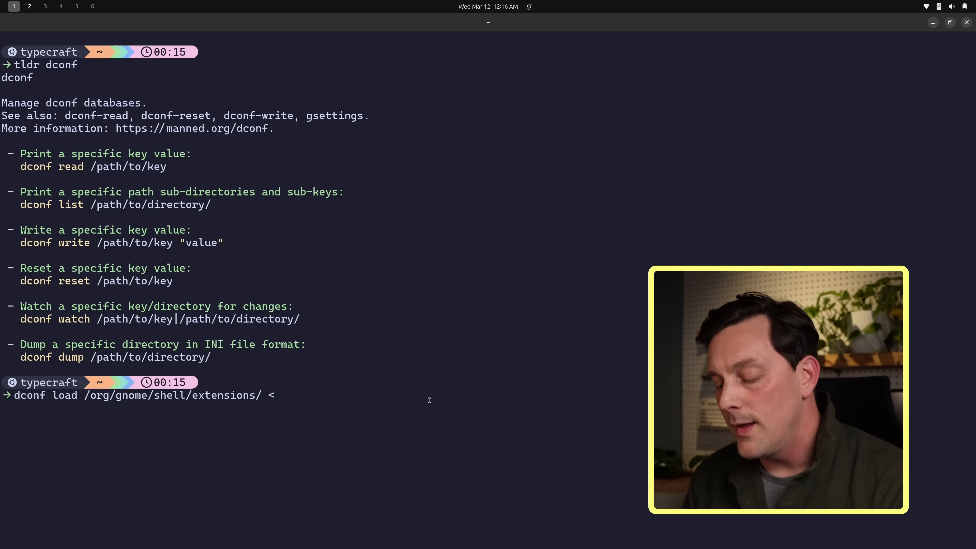
text(some-file.txt)
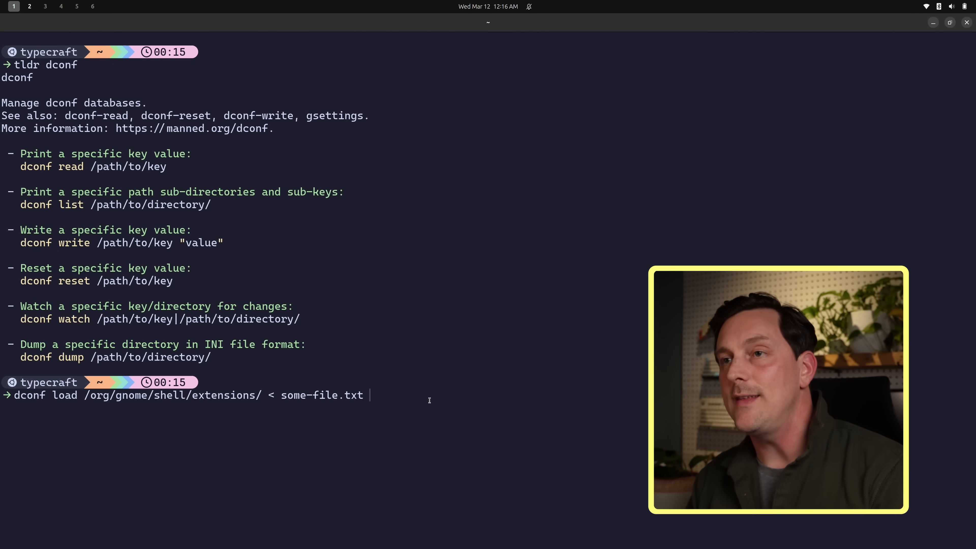